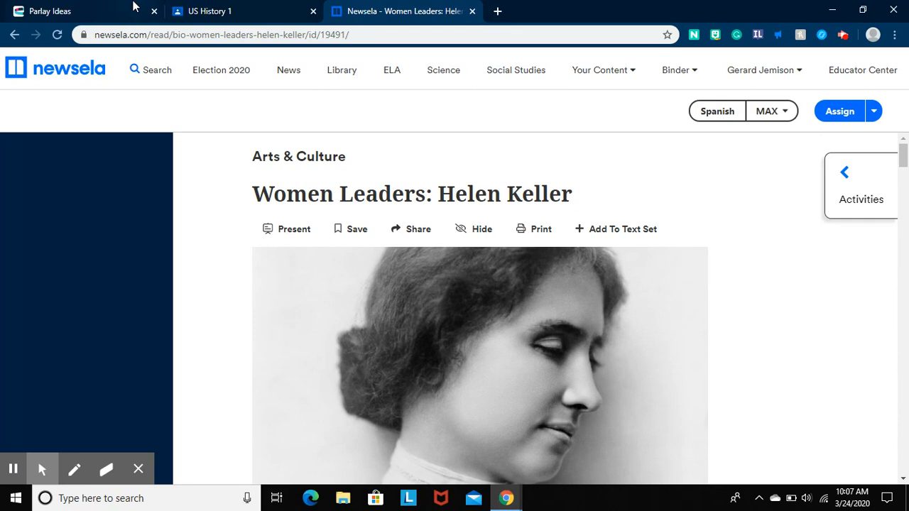
- Search the web for "chrome store" from a new tab
{"action": "left_click", "coordinate": [497, 12]}
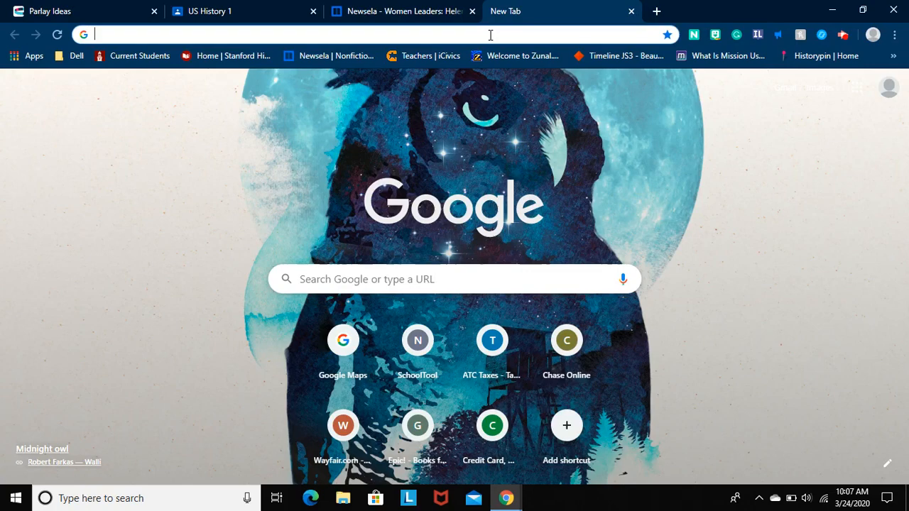
{"action": "type", "text": "chrome store"}
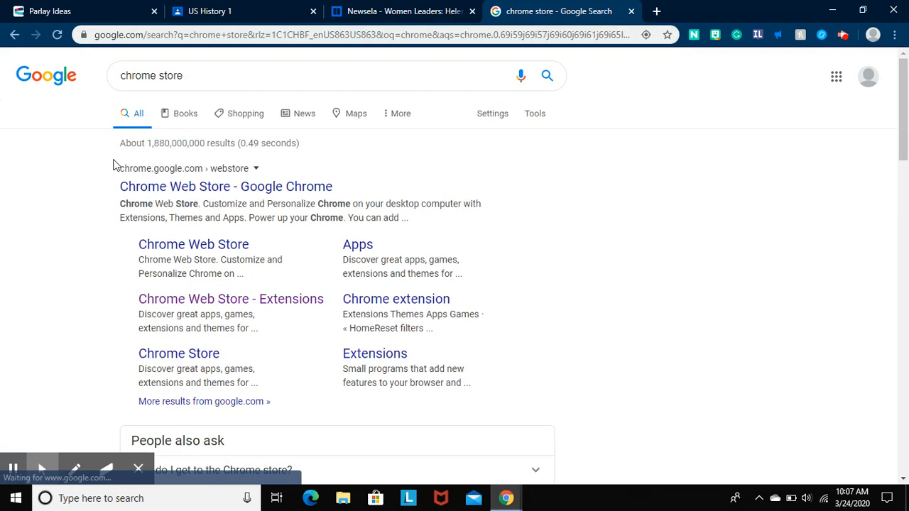
- Search the Chrome Web Store for "insert lea" to find the InsertLearning extension
{"action": "left_click", "coordinate": [230, 298]}
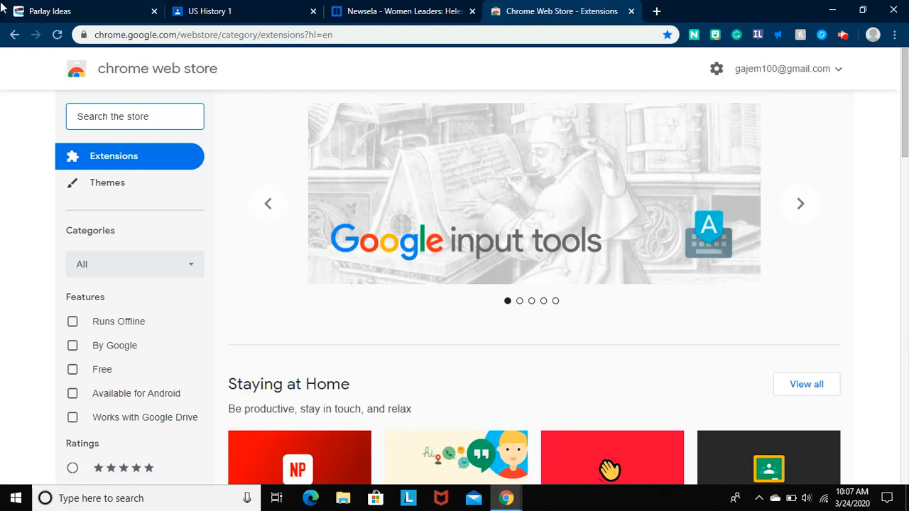
{"action": "type", "text": "insert lea"}
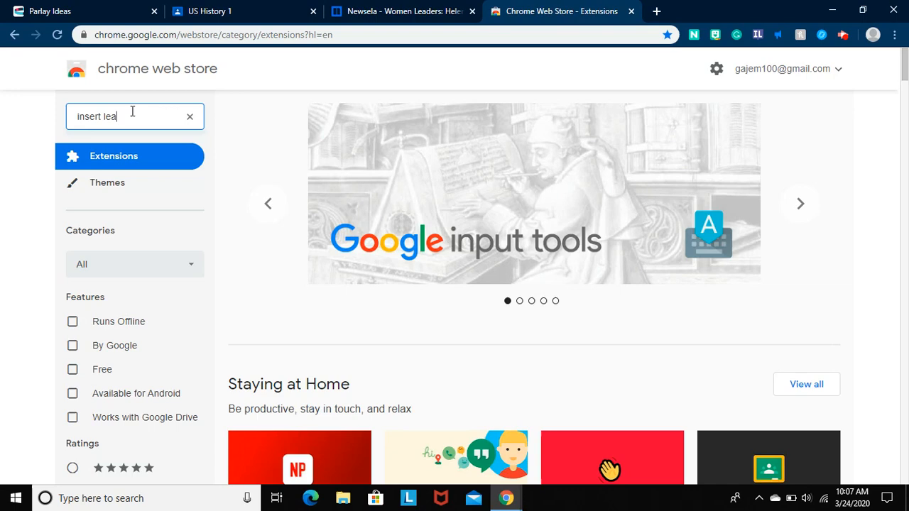
{"action": "key", "text": "Return"}
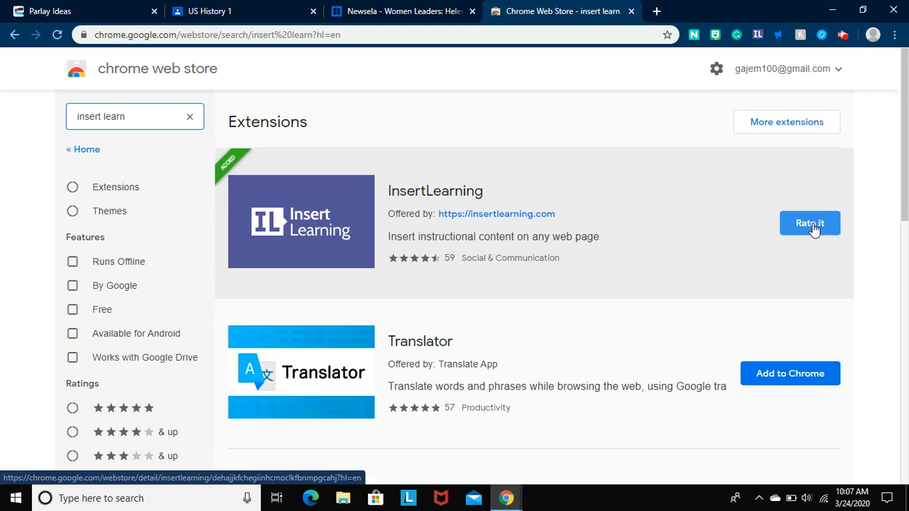
{"action": "mouse_move", "coordinate": [670, 34]}
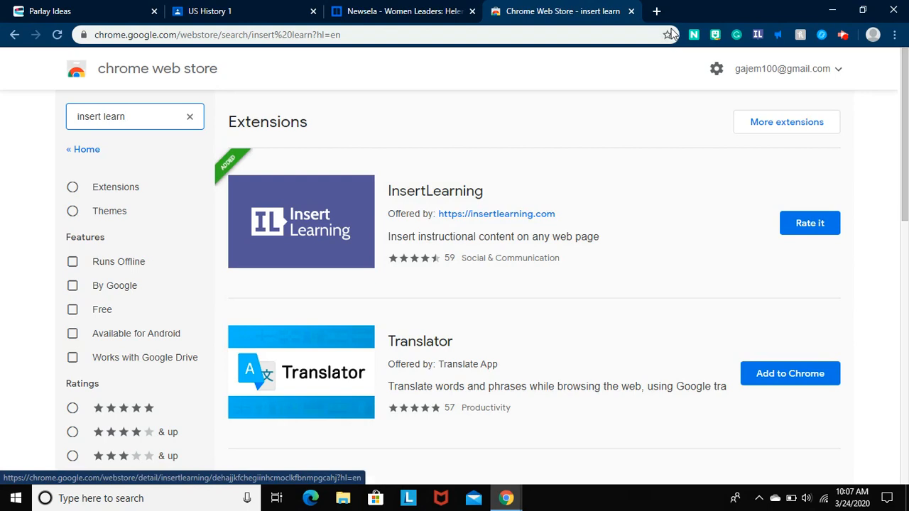
{"action": "mouse_move", "coordinate": [758, 35]}
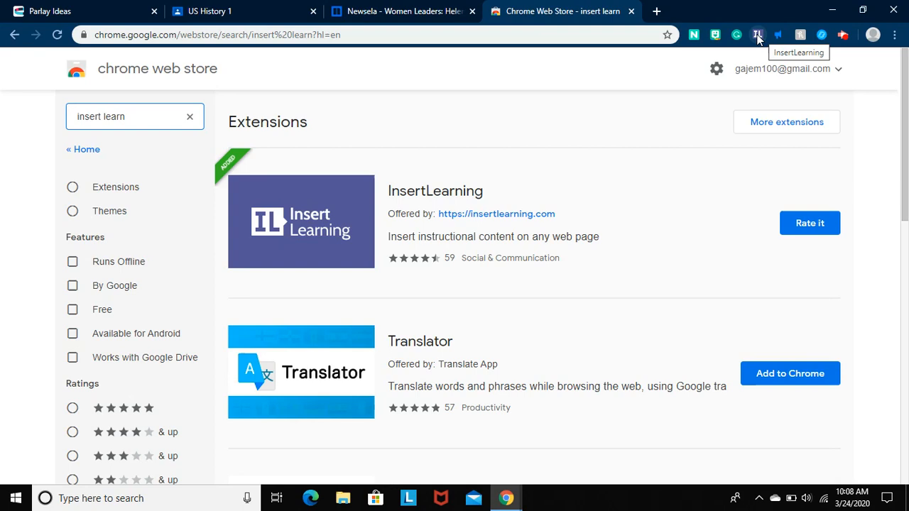
{"action": "mouse_move", "coordinate": [831, 261]}
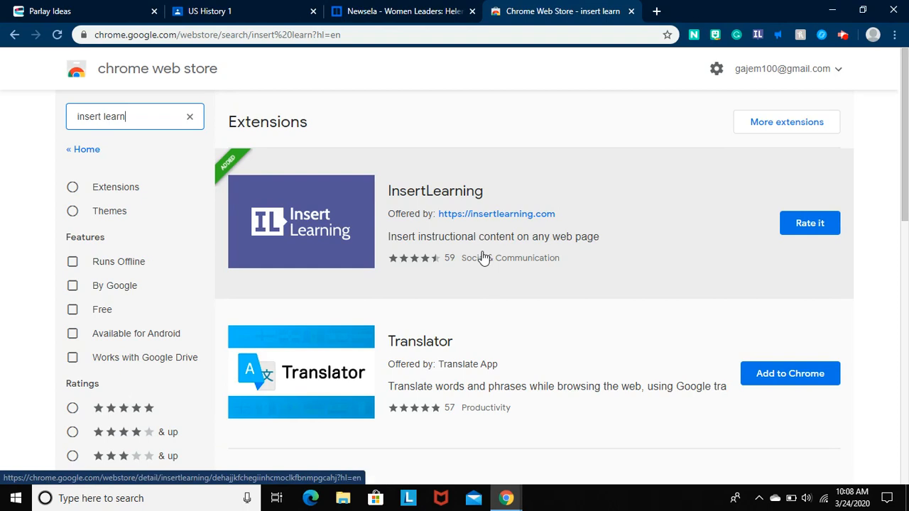
{"action": "mouse_move", "coordinate": [724, 14]}
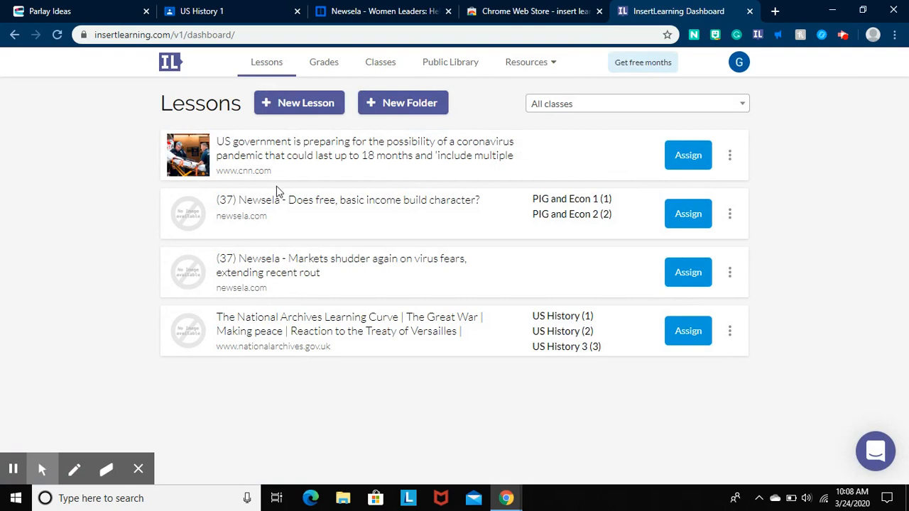
{"action": "mouse_move", "coordinate": [461, 62]}
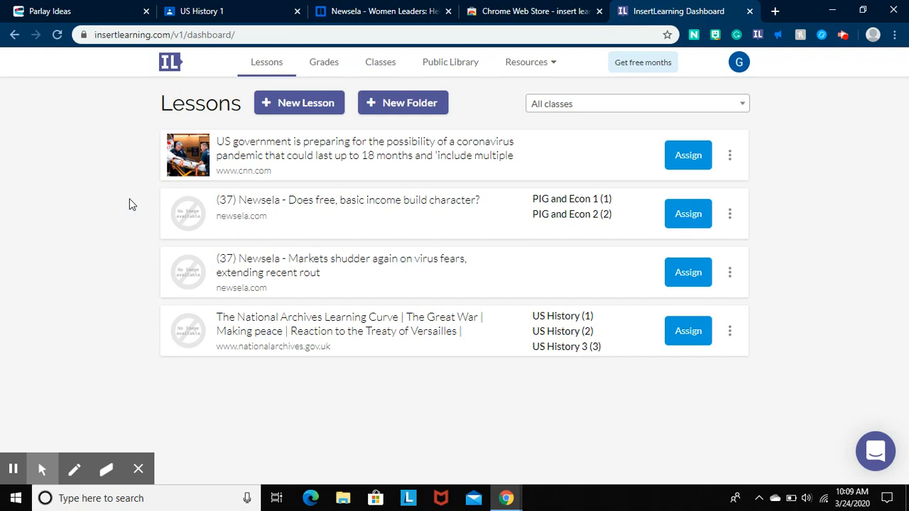
- Return from the InsertLearning dashboard to the Newsela Helen Keller article
{"action": "left_click", "coordinate": [382, 11]}
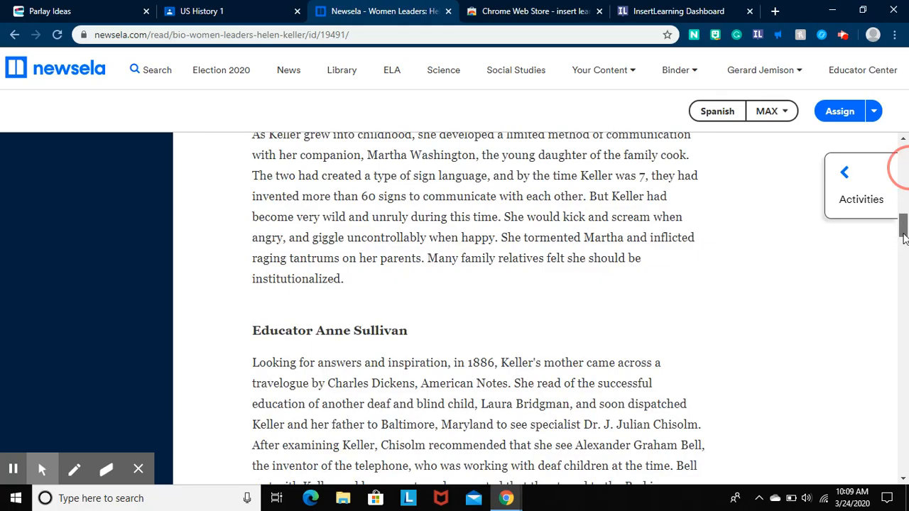
- Activate InsertLearning on the article and highlight the Early Life sentences about Keller's father
{"action": "scroll", "scroll_direction": "up", "scroll_amount": 3}
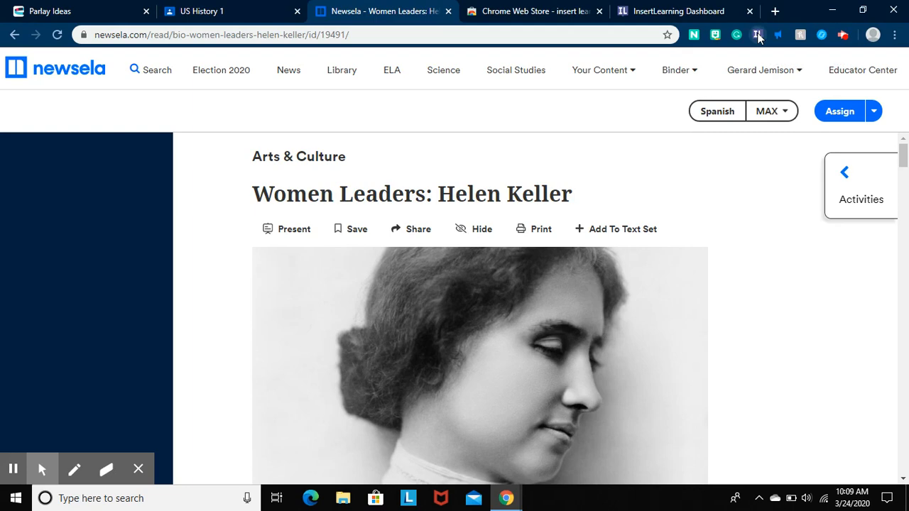
{"action": "left_click", "coordinate": [759, 34]}
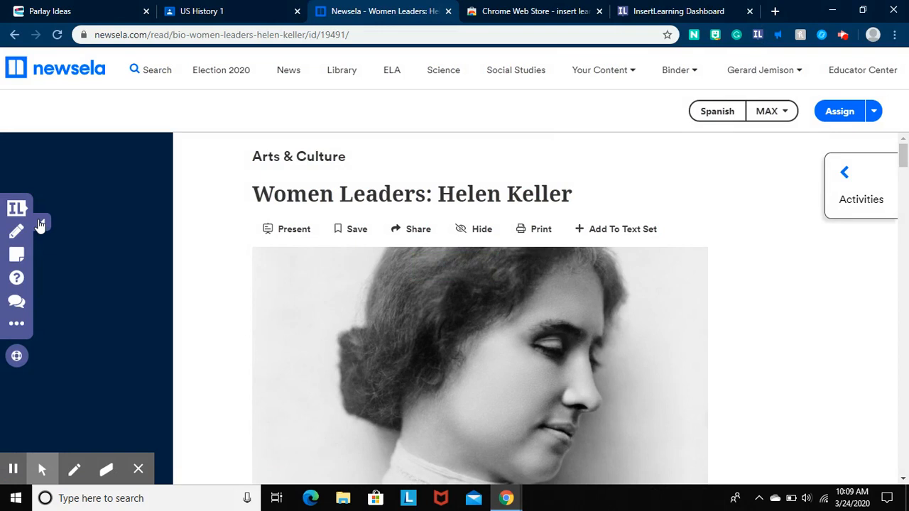
{"action": "mouse_move", "coordinate": [17, 277]}
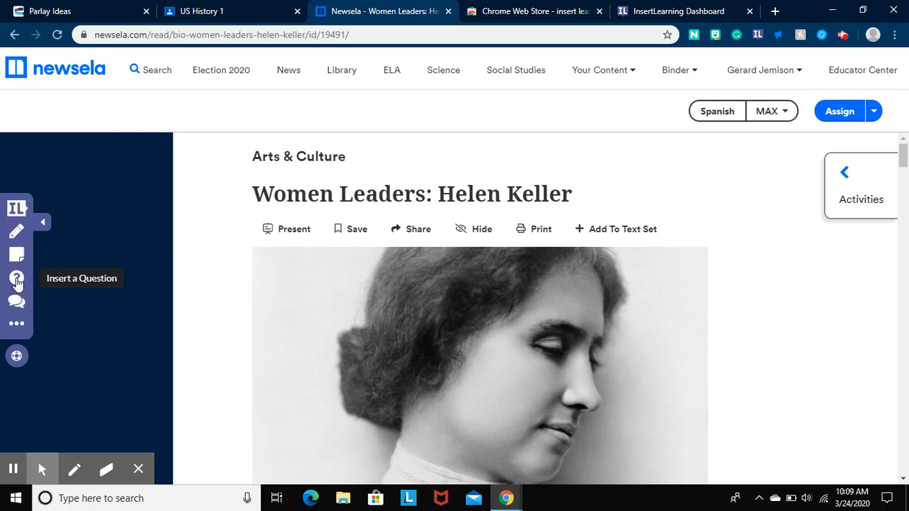
{"action": "scroll", "scroll_direction": "down", "scroll_amount": 3}
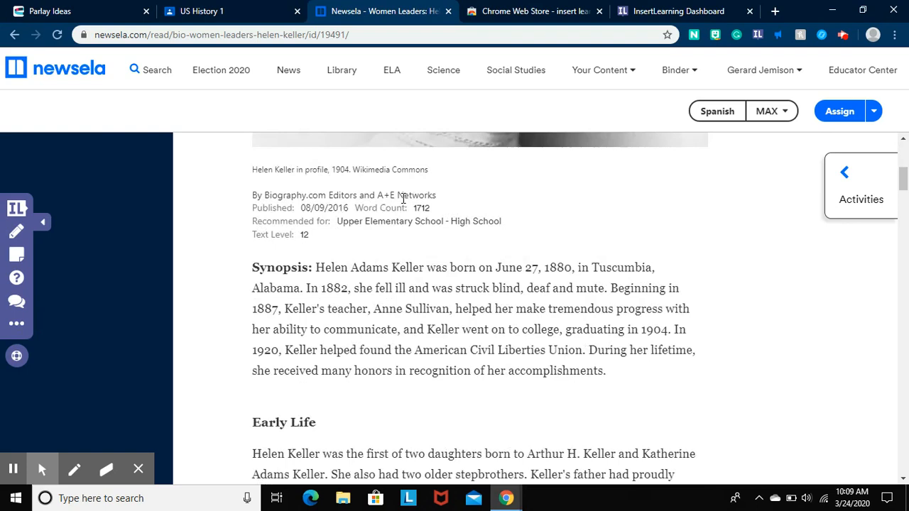
{"action": "scroll", "scroll_direction": "down", "scroll_amount": 3}
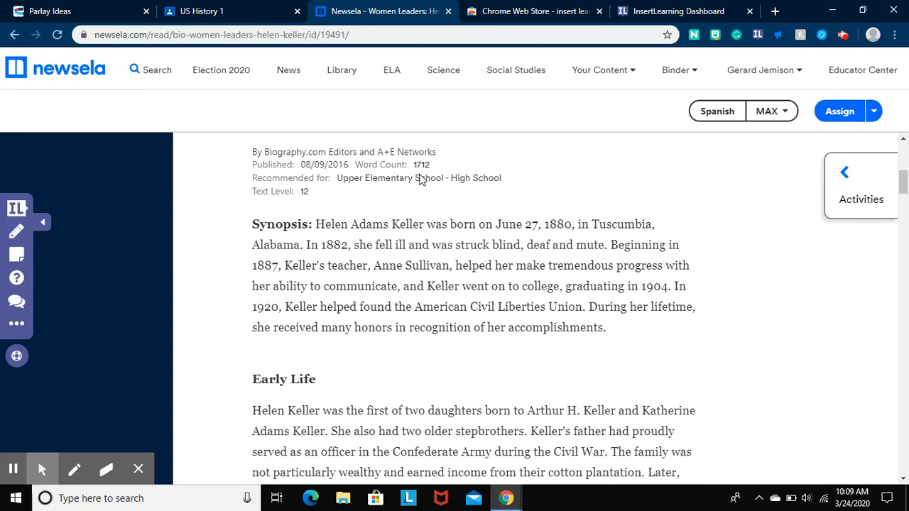
{"action": "scroll", "scroll_direction": "down", "scroll_amount": 3}
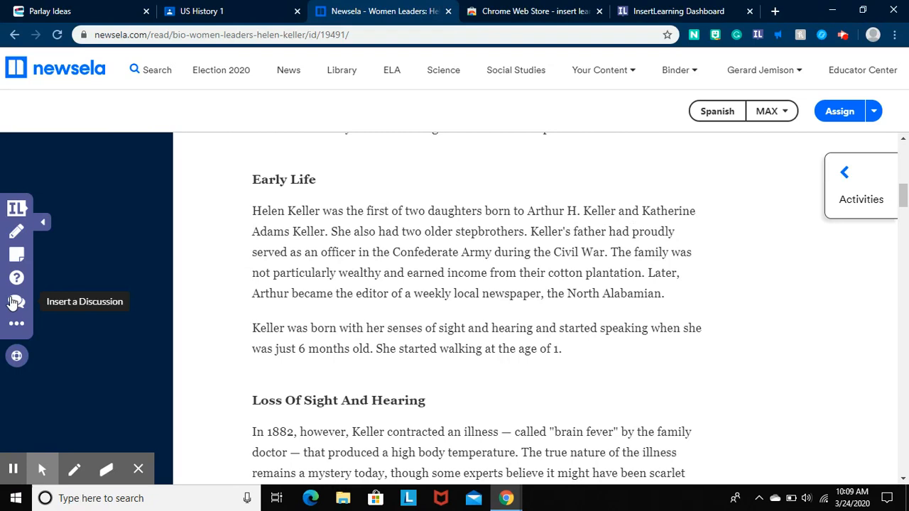
{"action": "left_click_drag", "start_coordinate": [529, 231], "coordinate": [664, 293]}
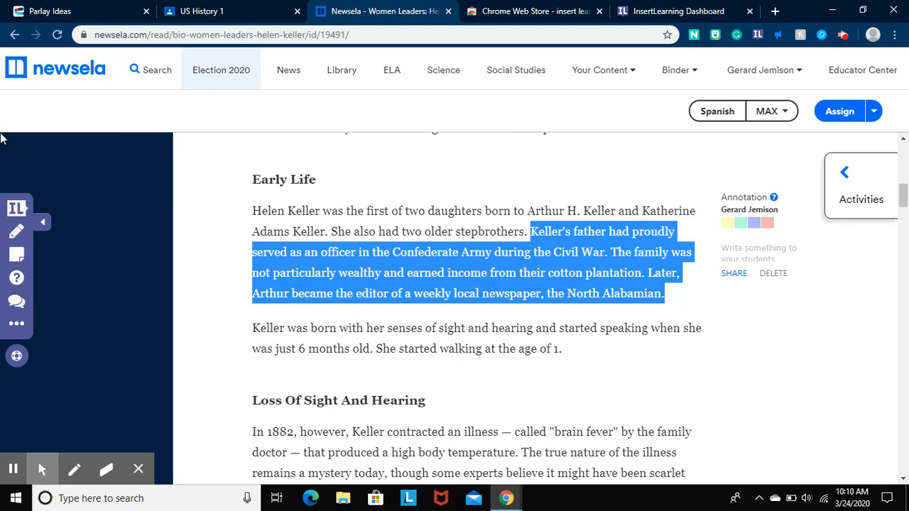
- Insert the question "What did Helen's father do during the Civil War?" on the passage and reopen it for editing
{"action": "left_click", "coordinate": [17, 277]}
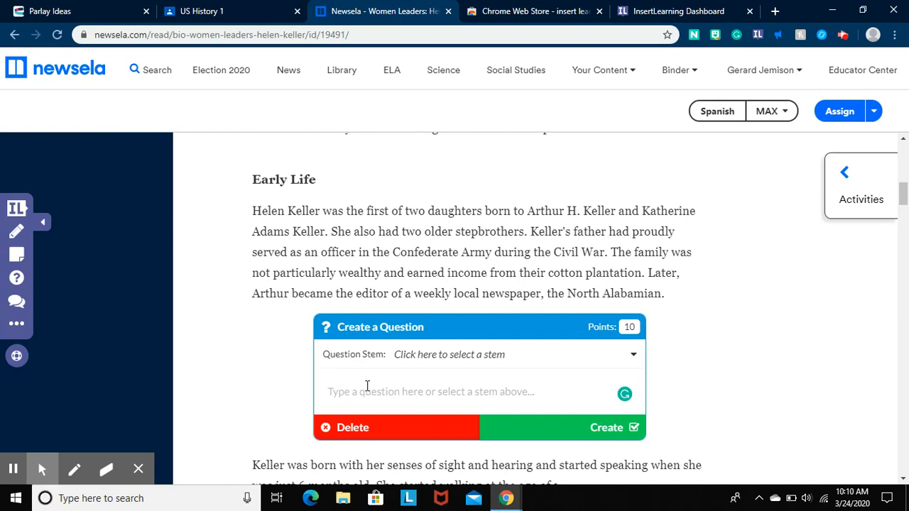
{"action": "type", "text": "What did"}
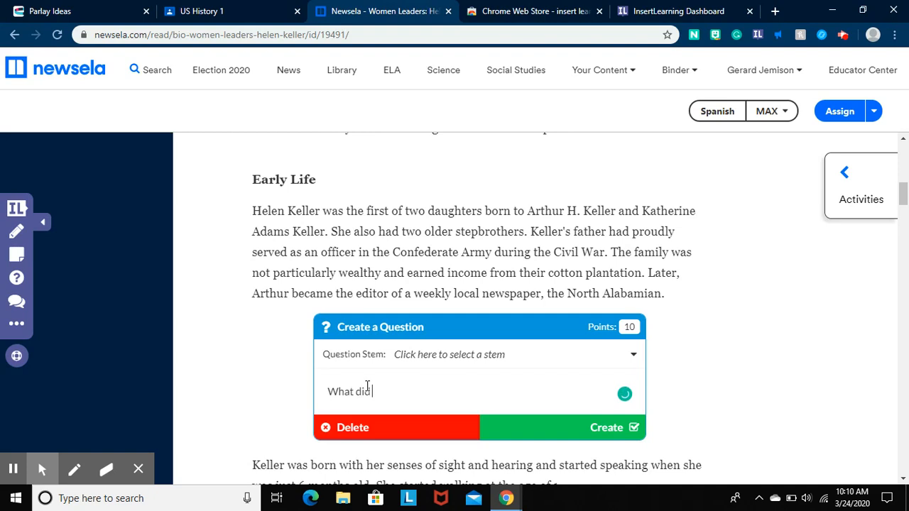
{"action": "type", "text": "Helen's fa"}
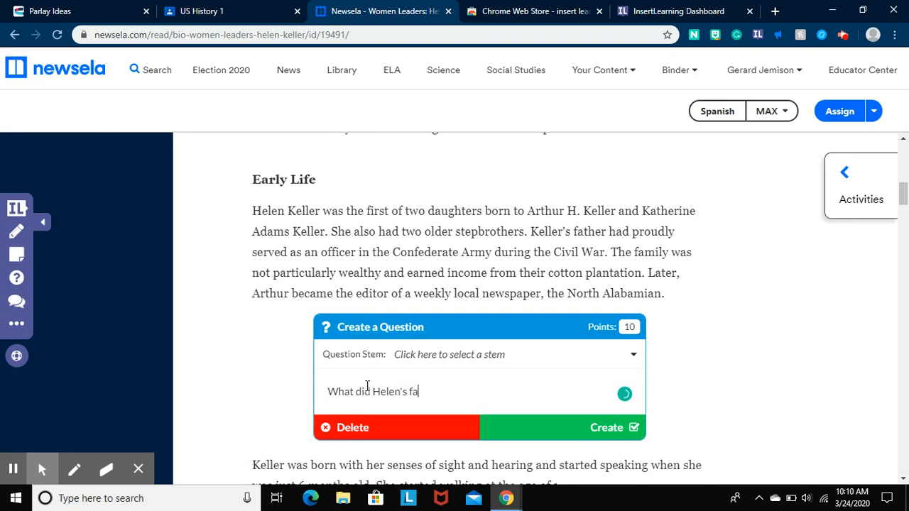
{"action": "type", "text": "ther do during the Civil War?"}
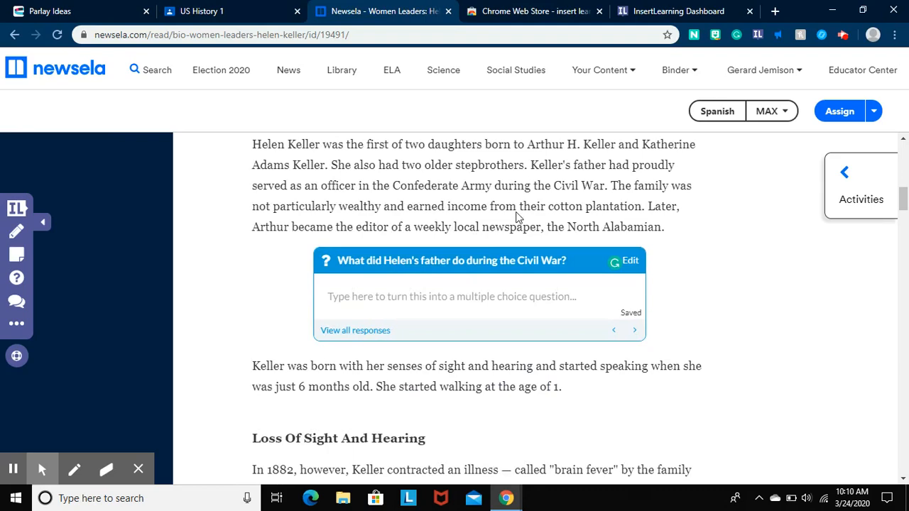
{"action": "left_click", "coordinate": [872, 110]}
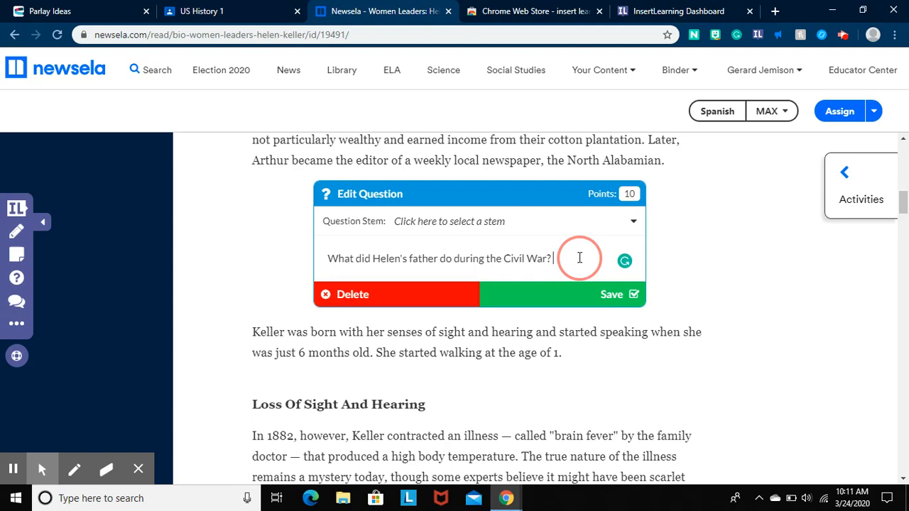
{"action": "mouse_move", "coordinate": [708, 294]}
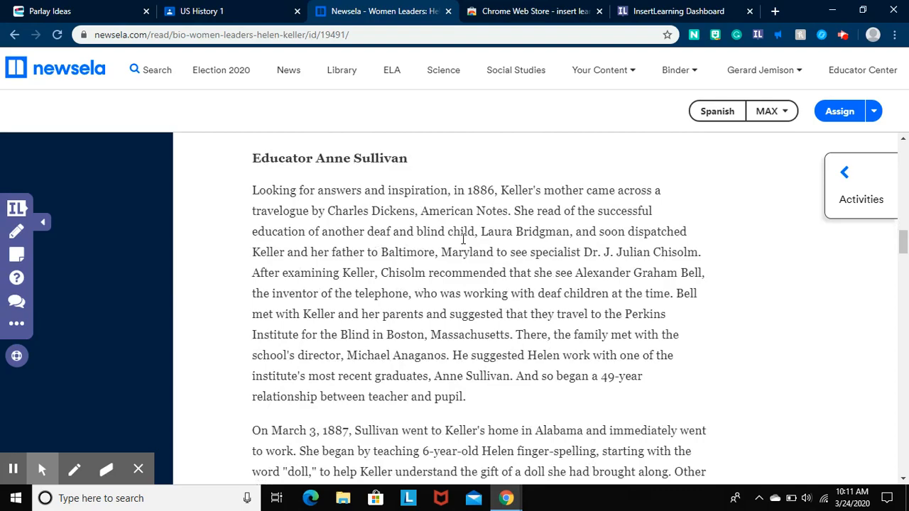
- Create the discussion "What examples could we take from Helen's life that would be useful in our lives?" at the article's end
{"action": "scroll", "scroll_direction": "down", "scroll_amount": 3}
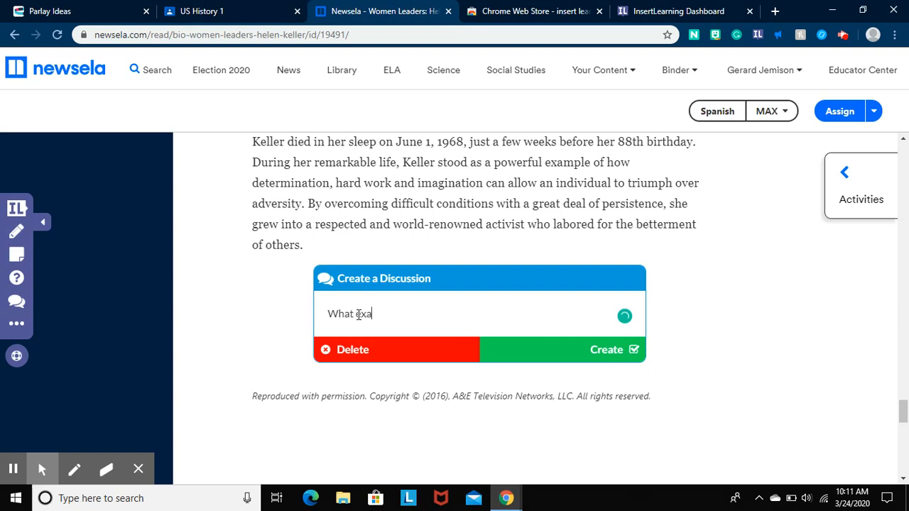
{"action": "type", "text": "examples could we take from H"}
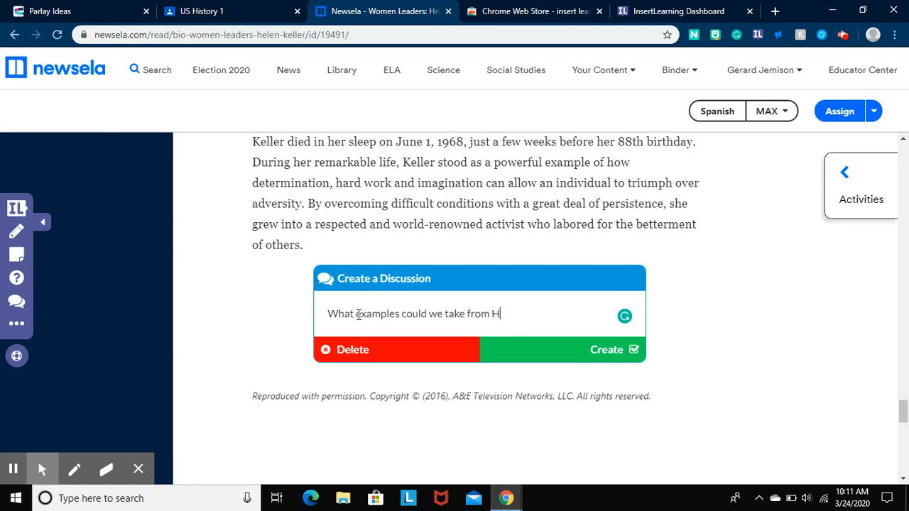
{"action": "type", "text": "elen's life that would be u"}
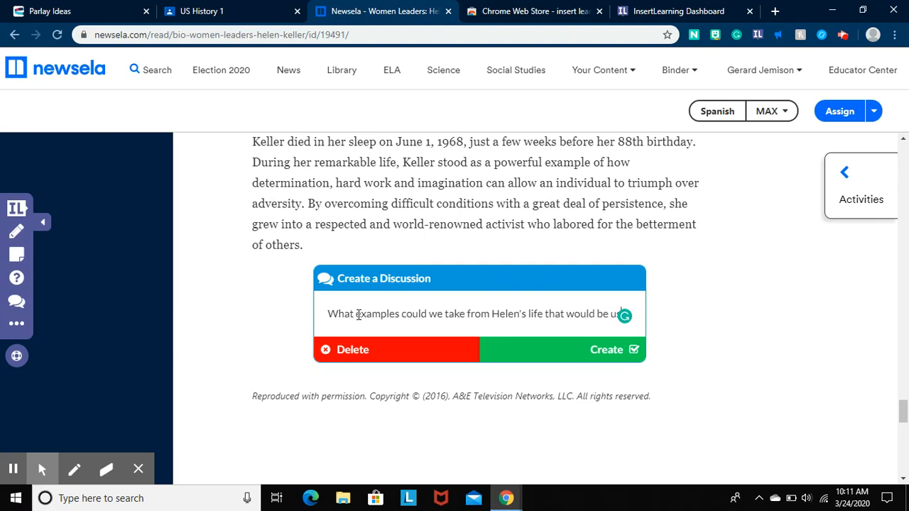
{"action": "type", "text": "useful in our lives?"}
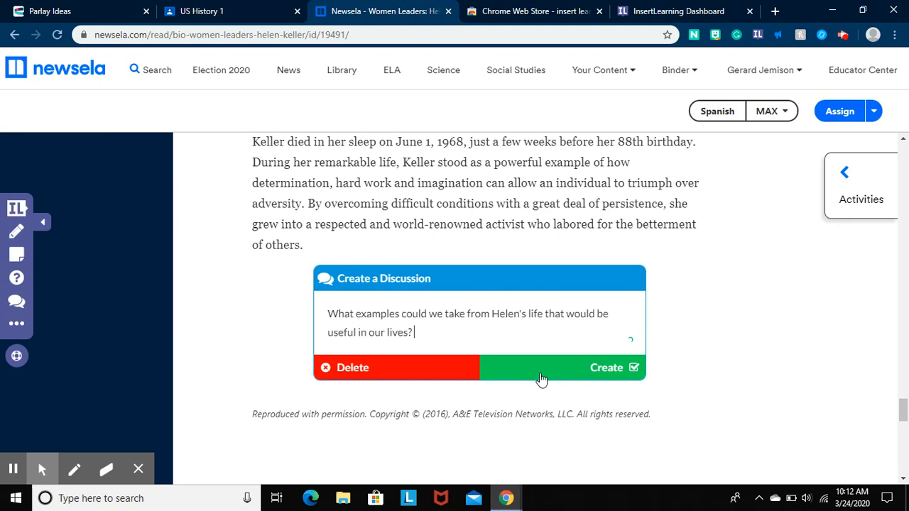
{"action": "left_click", "coordinate": [605, 366]}
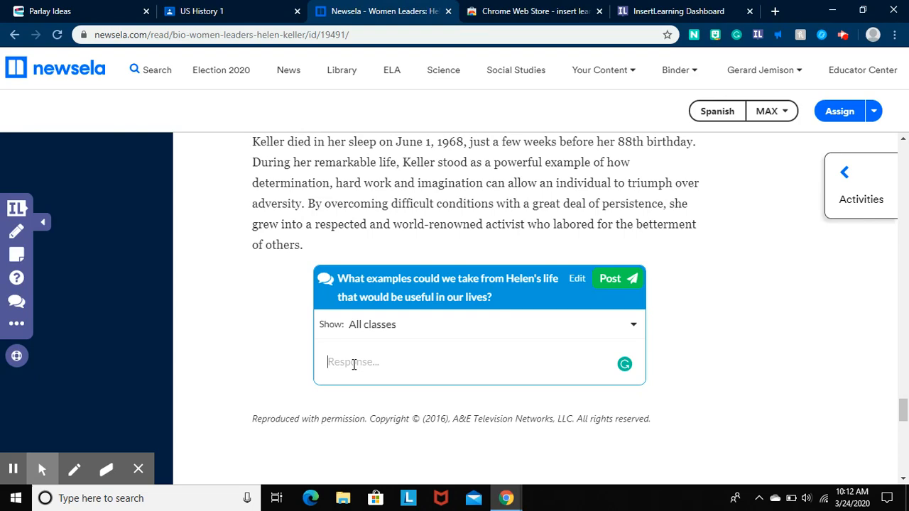
- Place a blank sticky note after the 1946 paragraph and dismiss the video recorder popup
{"action": "scroll", "scroll_direction": "up", "scroll_amount": 3}
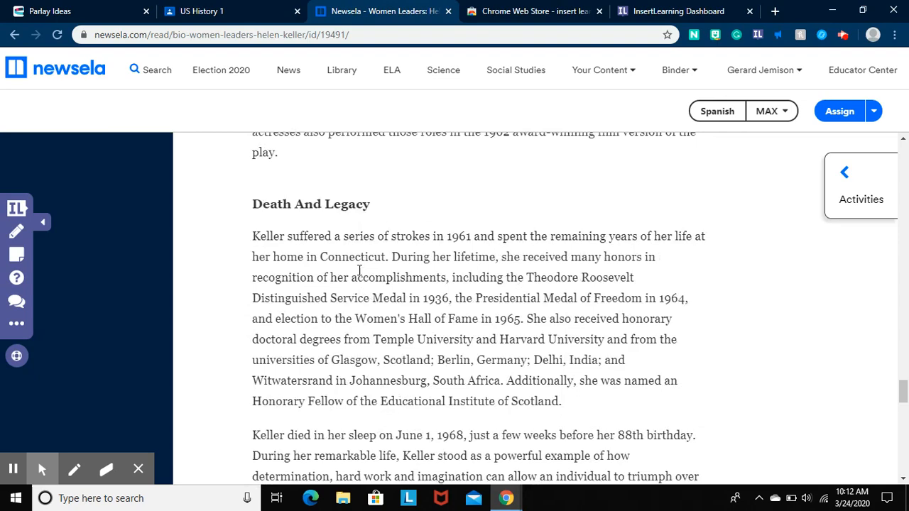
{"action": "scroll", "scroll_direction": "up", "scroll_amount": 3}
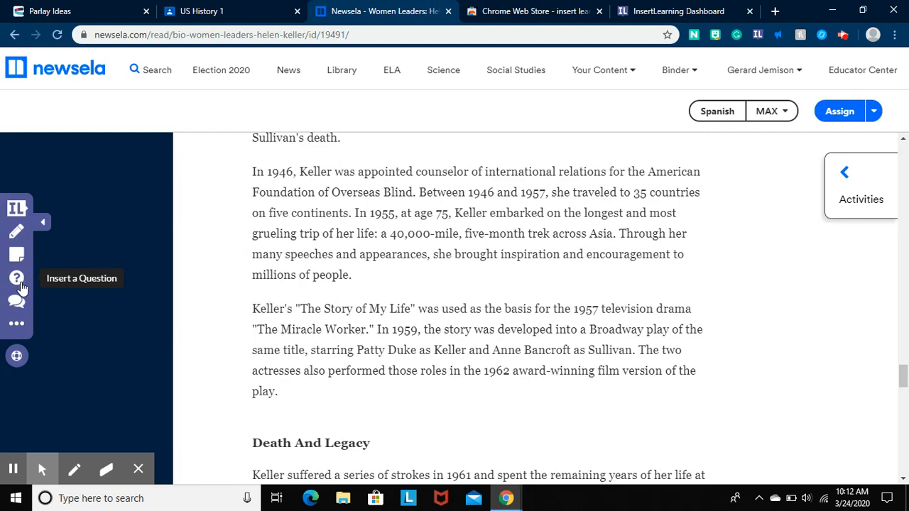
{"action": "scroll", "scroll_direction": "up", "scroll_amount": 3}
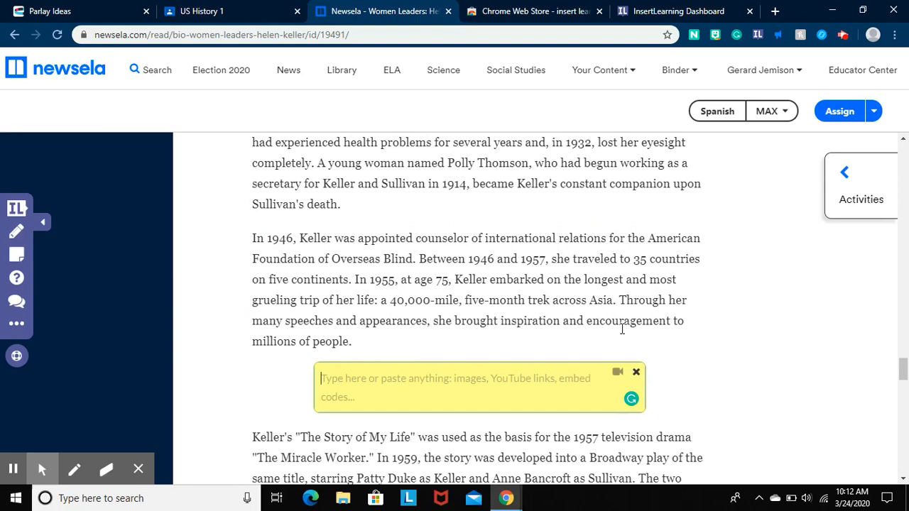
{"action": "left_click", "coordinate": [617, 372]}
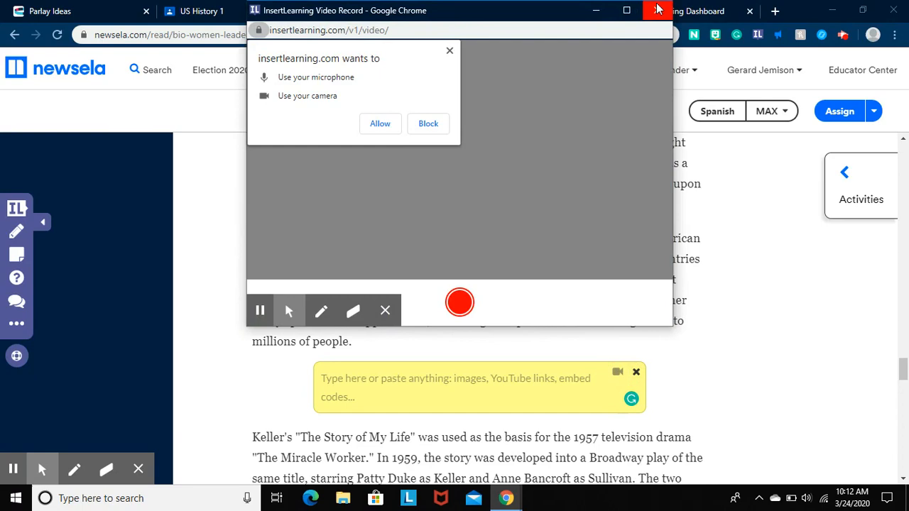
{"action": "left_click", "coordinate": [656, 10]}
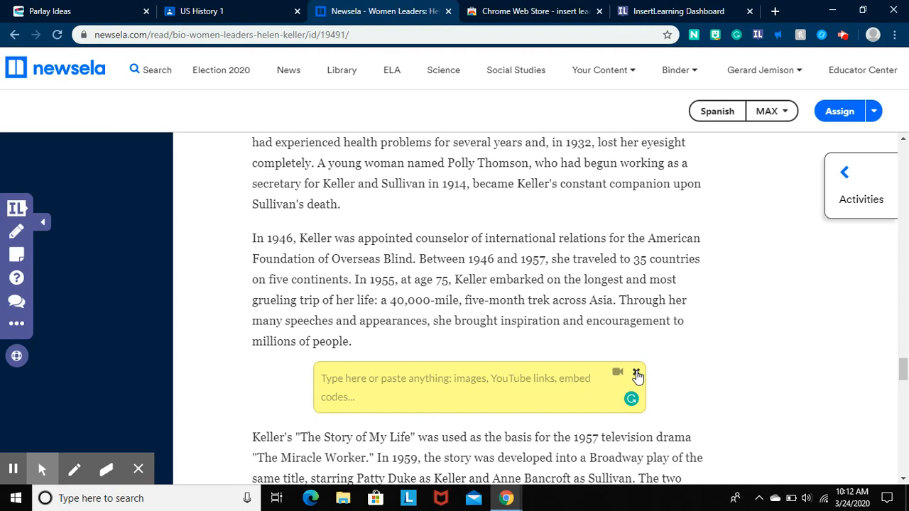
- Delete the blank sticky note and the test highlight, returning to the Early Life section
{"action": "left_click", "coordinate": [637, 372]}
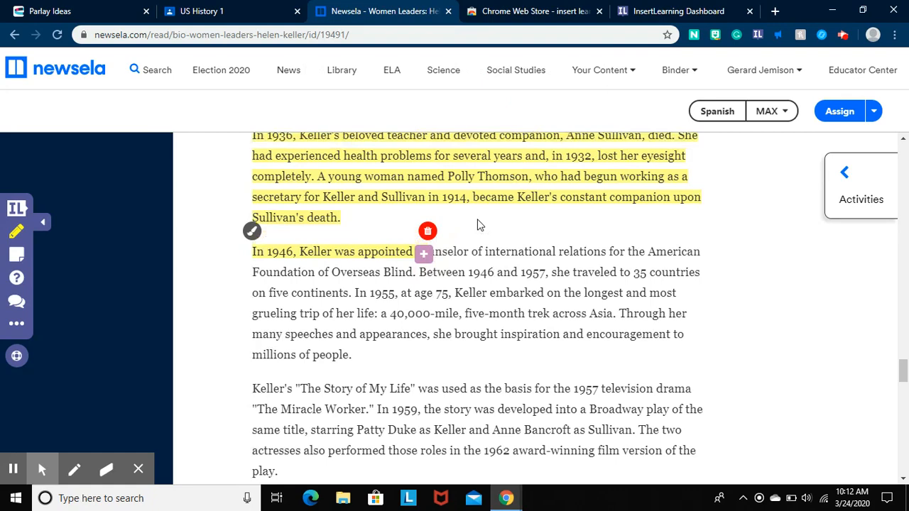
{"action": "scroll", "scroll_direction": "up", "scroll_amount": 3}
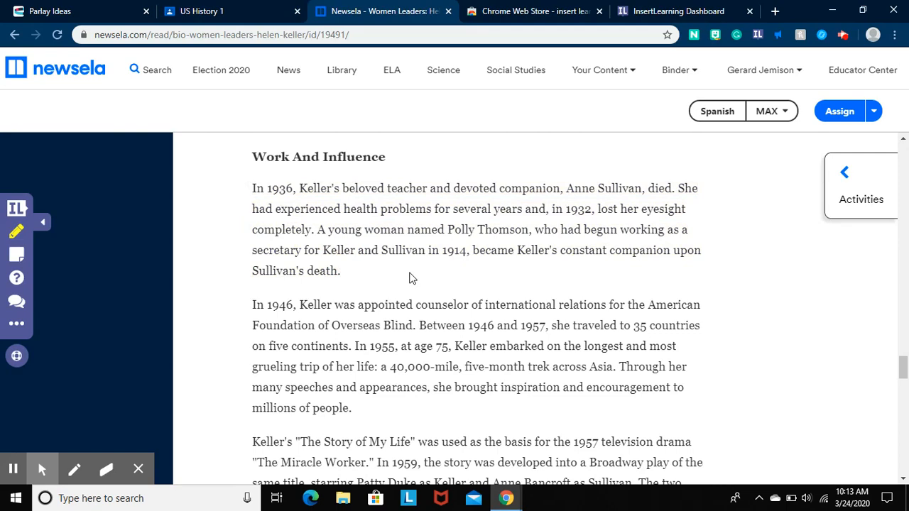
{"action": "scroll", "scroll_direction": "up", "scroll_amount": 3}
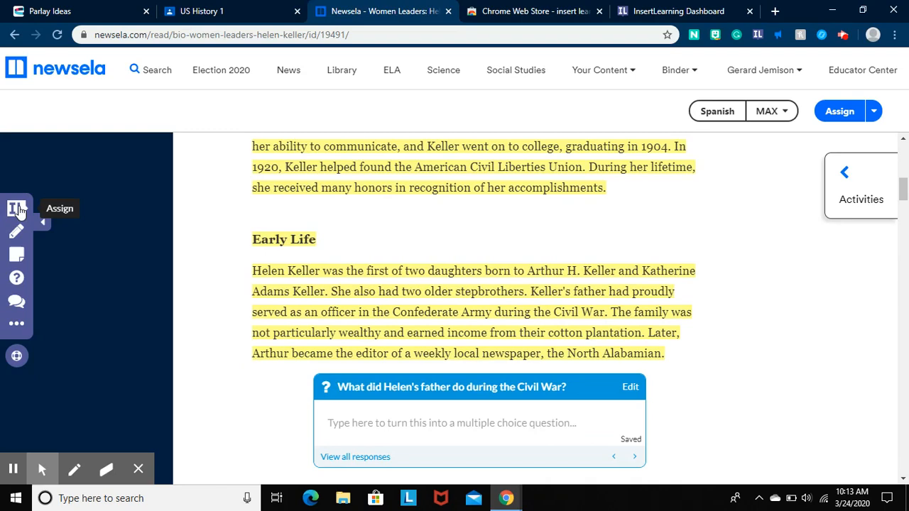
- Start assigning the lesson, begin creating a new class and choose a Google account to sign in
{"action": "left_click", "coordinate": [17, 207]}
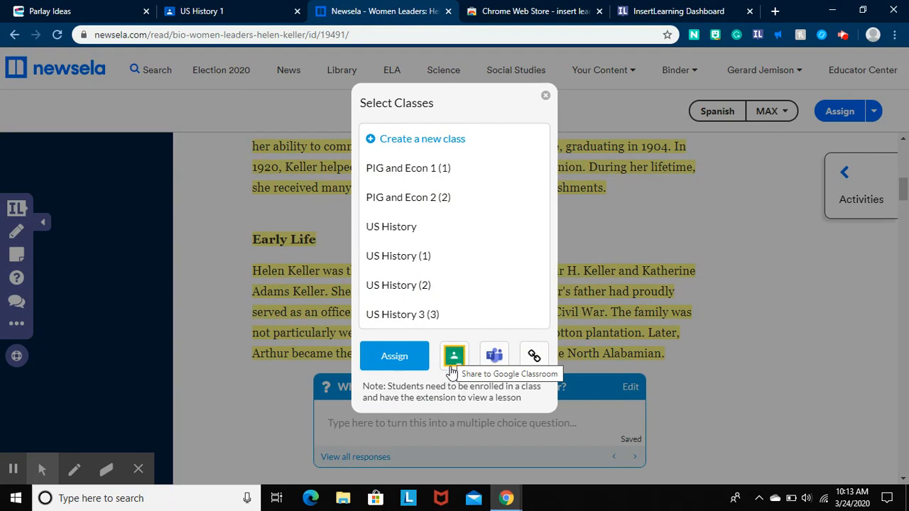
{"action": "mouse_move", "coordinate": [408, 144]}
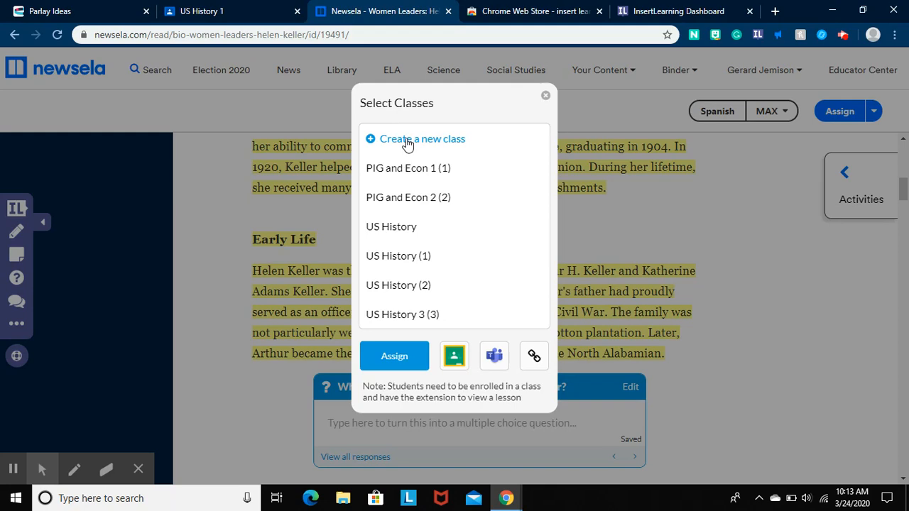
{"action": "left_click", "coordinate": [455, 356]}
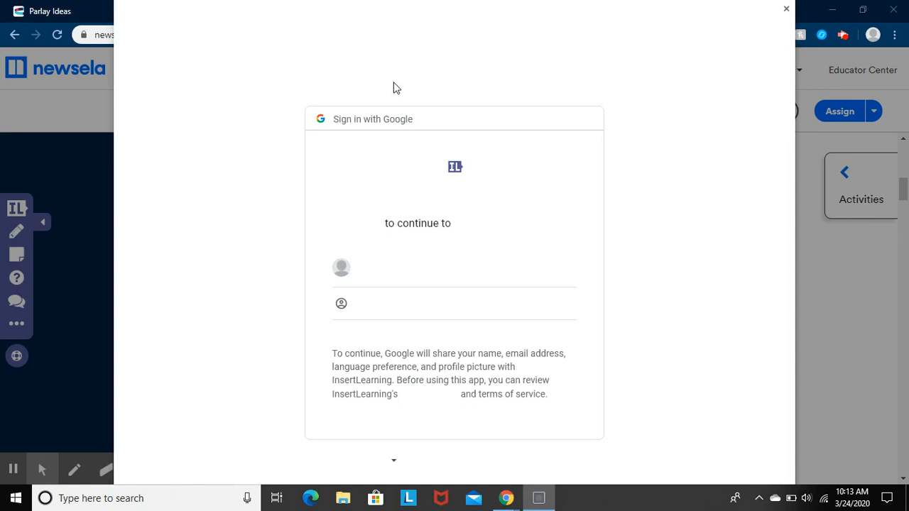
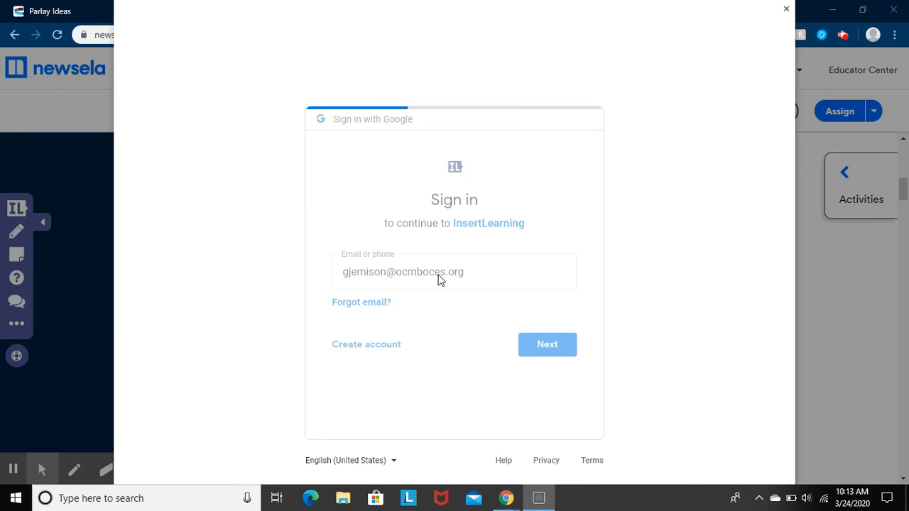
{"action": "left_click", "coordinate": [546, 346]}
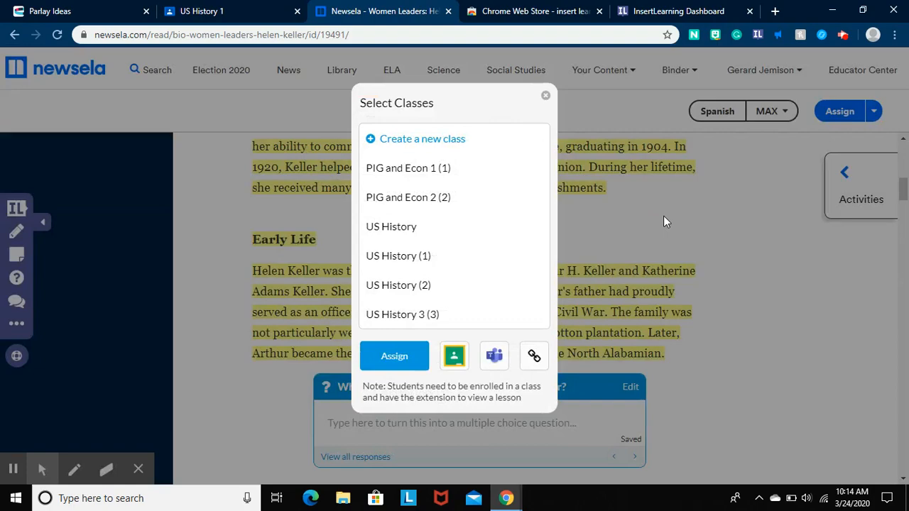
- Close the Select Classes dialog without assigning and place a blank sticky note under the article title
{"action": "left_click", "coordinate": [546, 95]}
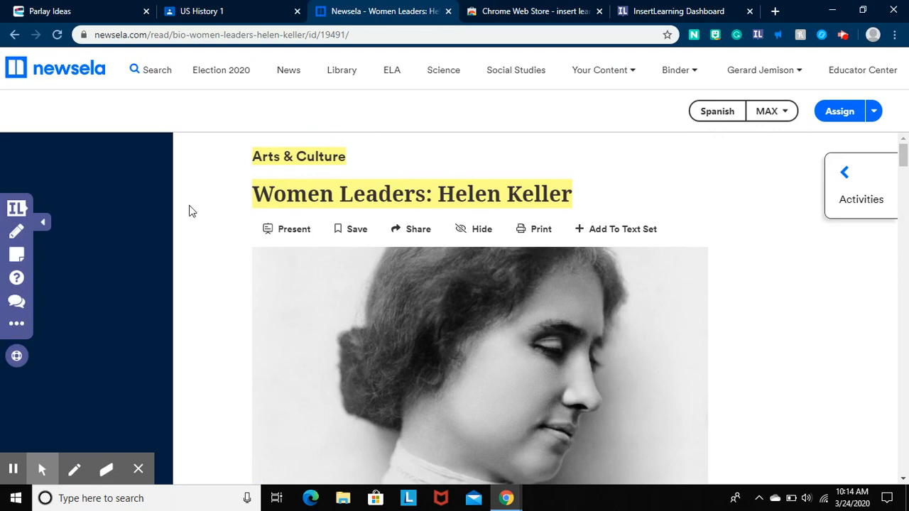
{"action": "scroll", "scroll_direction": "down", "scroll_amount": 3}
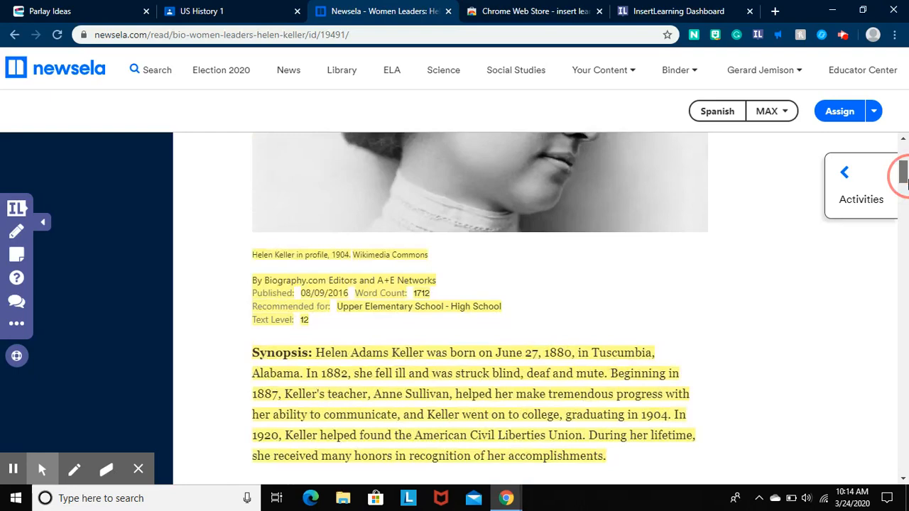
{"action": "scroll", "scroll_direction": "down", "scroll_amount": 3}
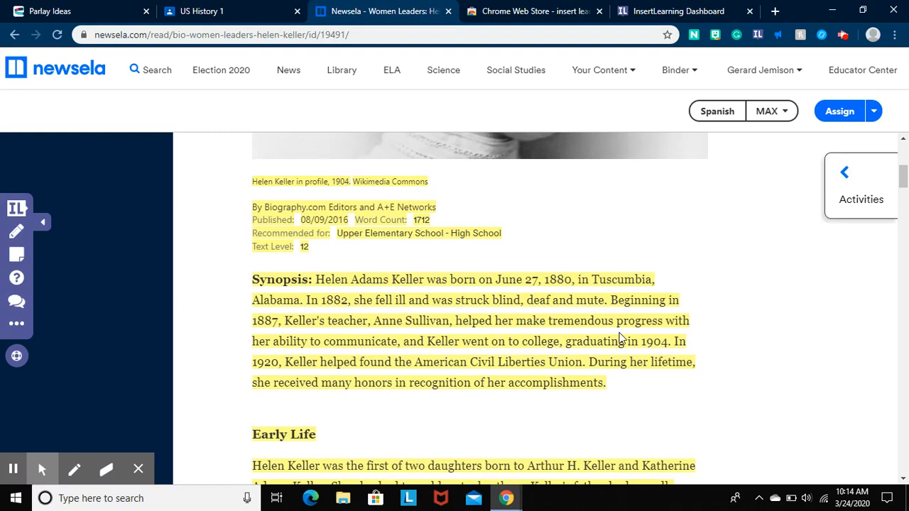
{"action": "scroll", "scroll_direction": "up", "scroll_amount": 3}
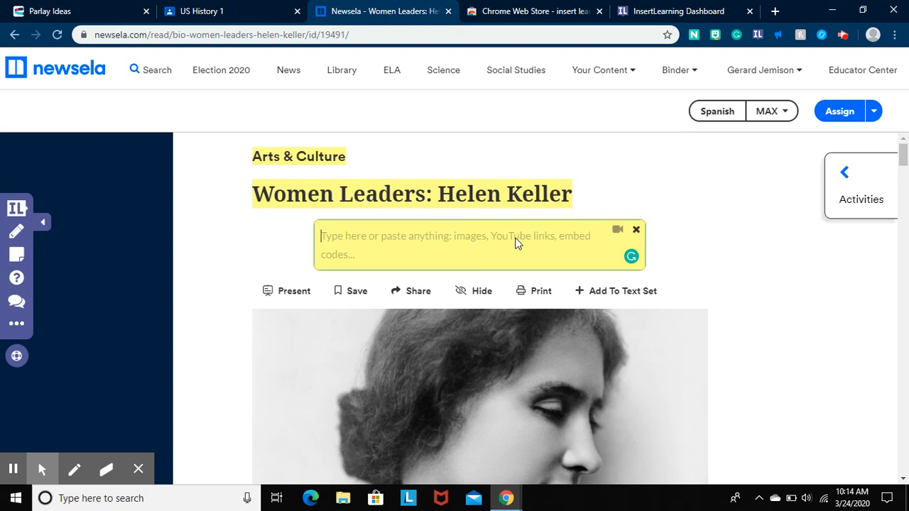
{"action": "mouse_move", "coordinate": [527, 267]}
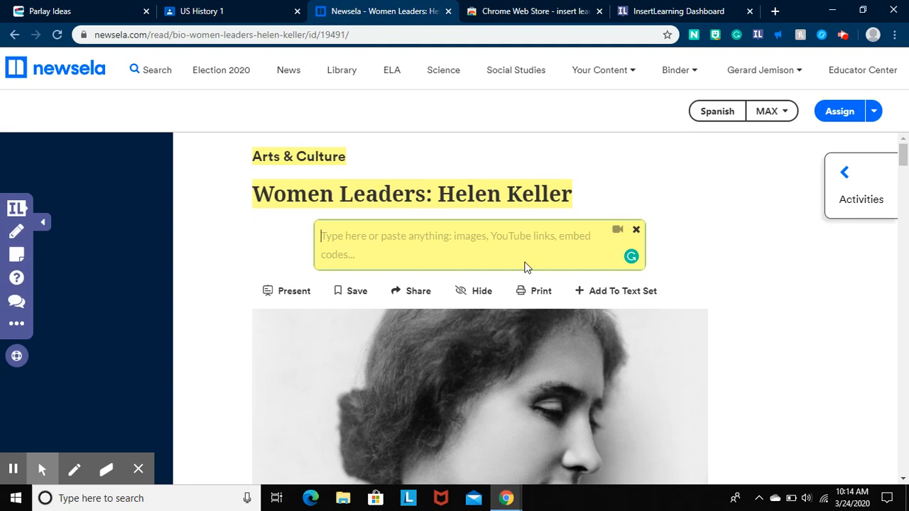
{"action": "mouse_move", "coordinate": [367, 204]}
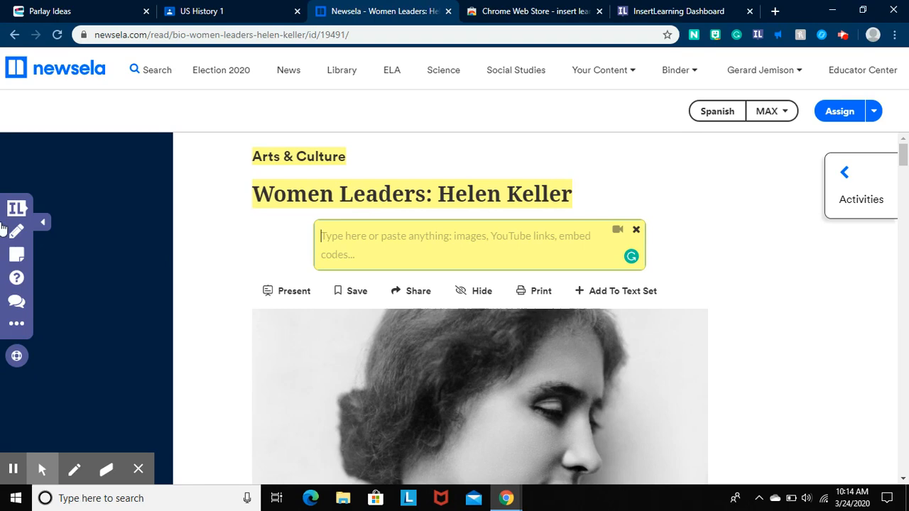
- Switch to View as a Student and post a 'Hello' reply to the Helen's life discussion question
{"action": "left_click", "coordinate": [872, 111]}
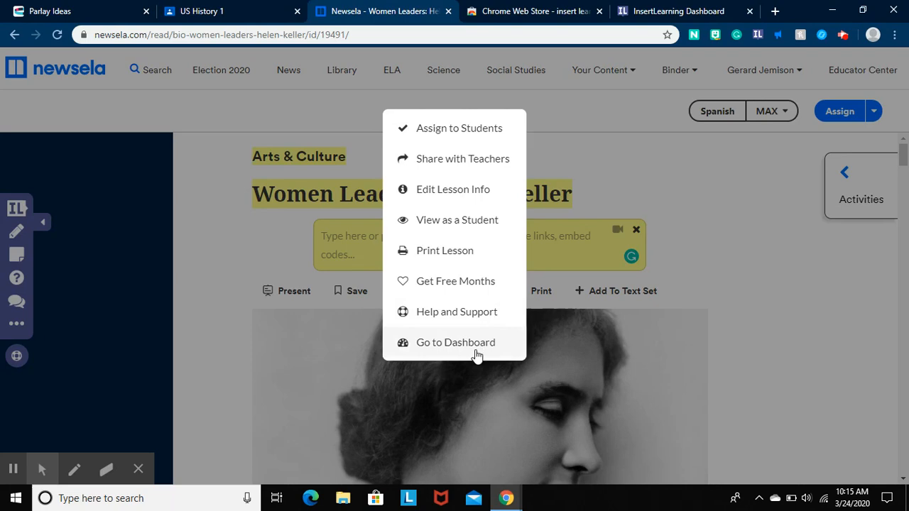
{"action": "left_click", "coordinate": [457, 218]}
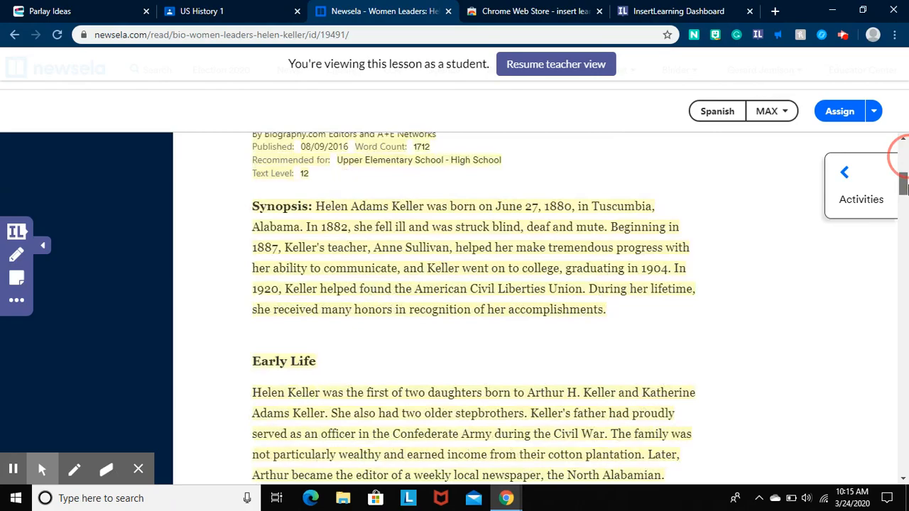
{"action": "scroll", "scroll_direction": "down", "scroll_amount": 3}
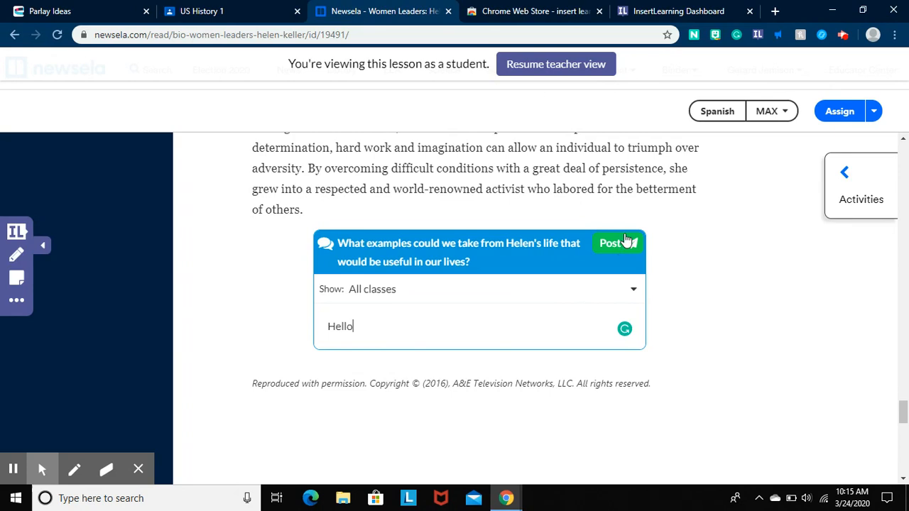
{"action": "left_click", "coordinate": [611, 243]}
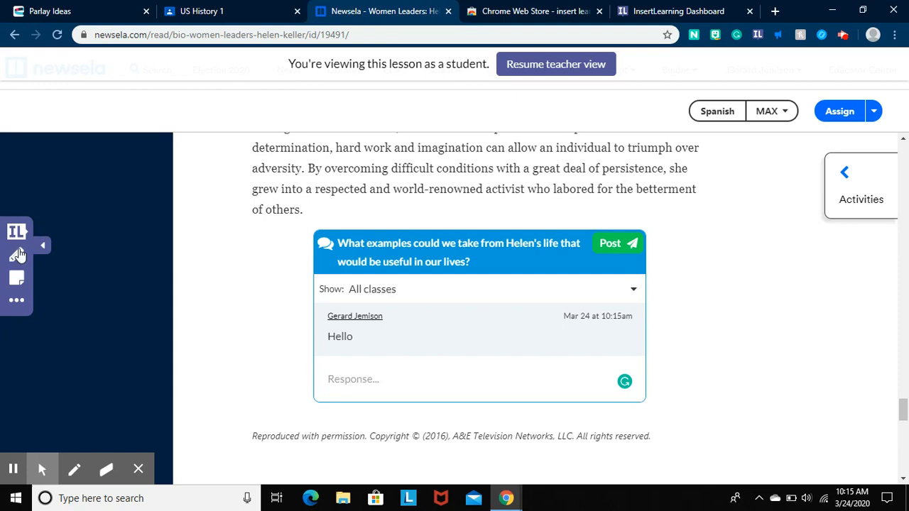
{"action": "mouse_move", "coordinate": [16, 301]}
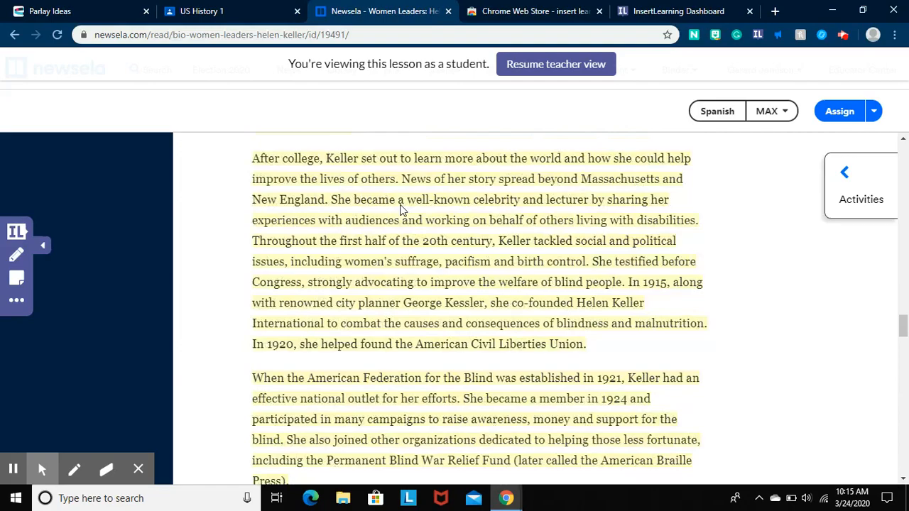
- Resume teacher view and go to the InsertLearning dashboard listing the saved lessons
{"action": "scroll", "scroll_direction": "up", "scroll_amount": 3}
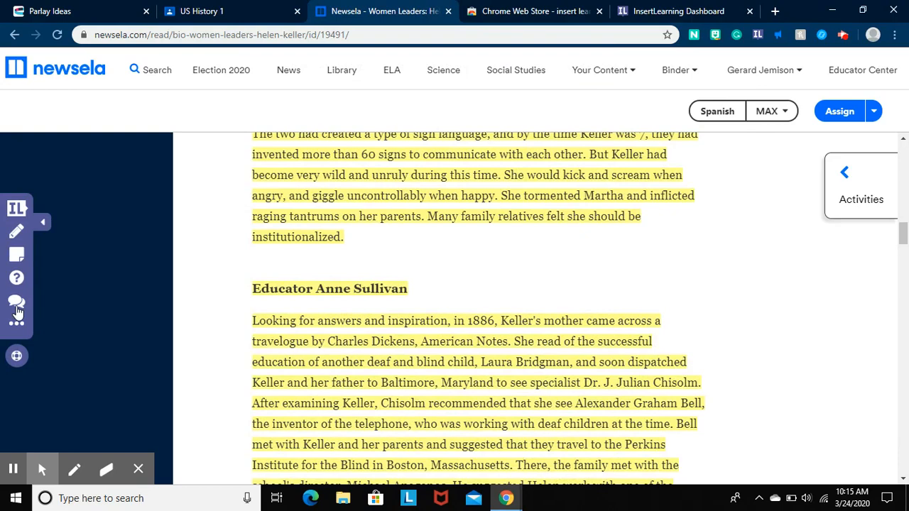
{"action": "left_click", "coordinate": [872, 111]}
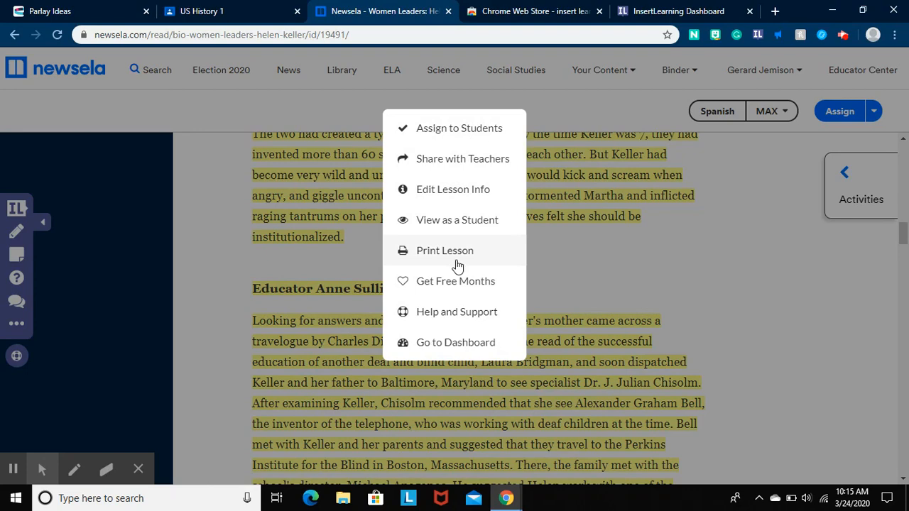
{"action": "left_click", "coordinate": [455, 342]}
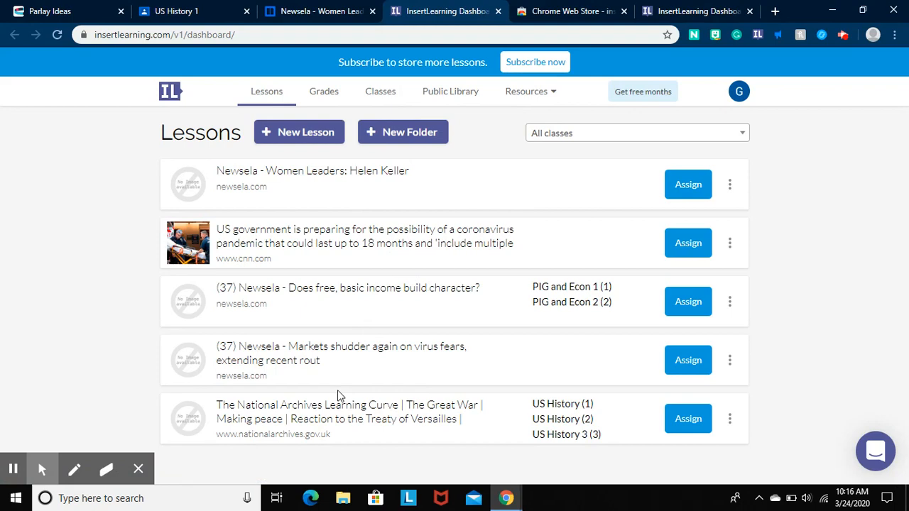
- Review the National Archives Great War lesson's treaty questions, then return to the Newsela Helen Keller article
{"action": "left_click", "coordinate": [348, 403]}
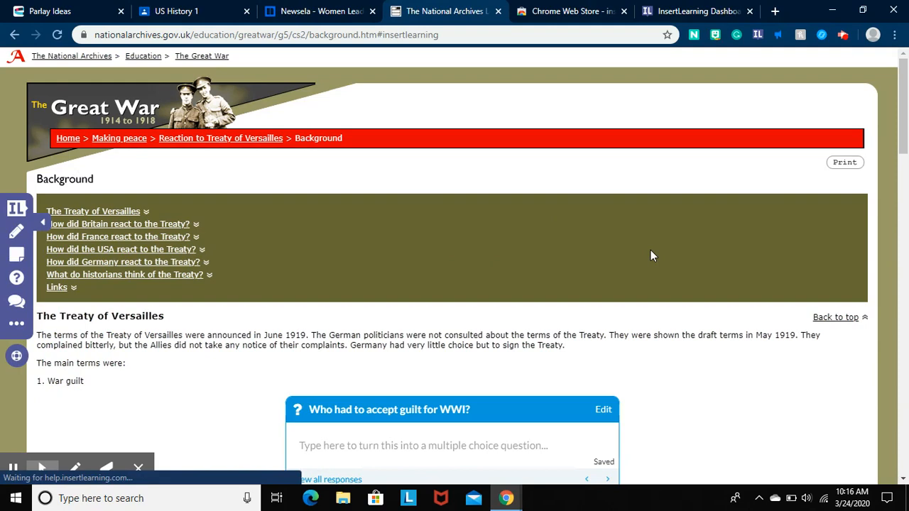
{"action": "scroll", "scroll_direction": "down", "scroll_amount": 3}
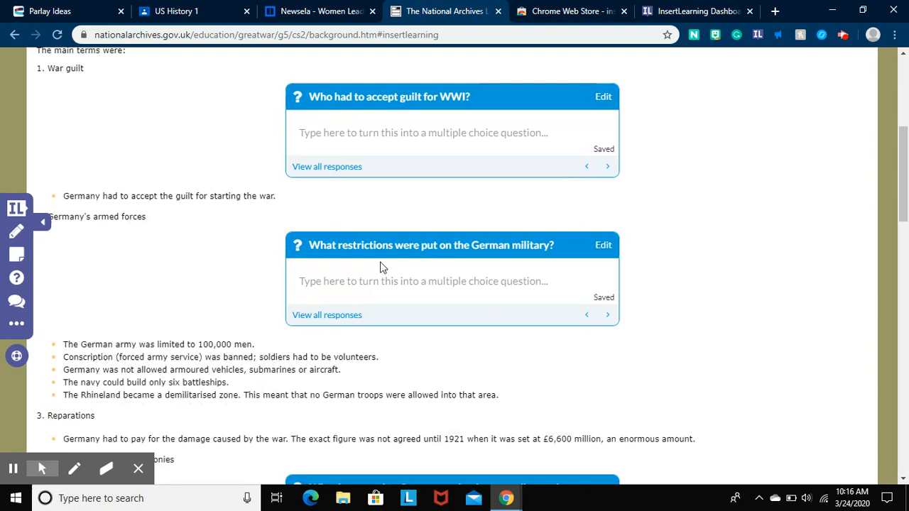
{"action": "scroll", "scroll_direction": "up", "scroll_amount": 3}
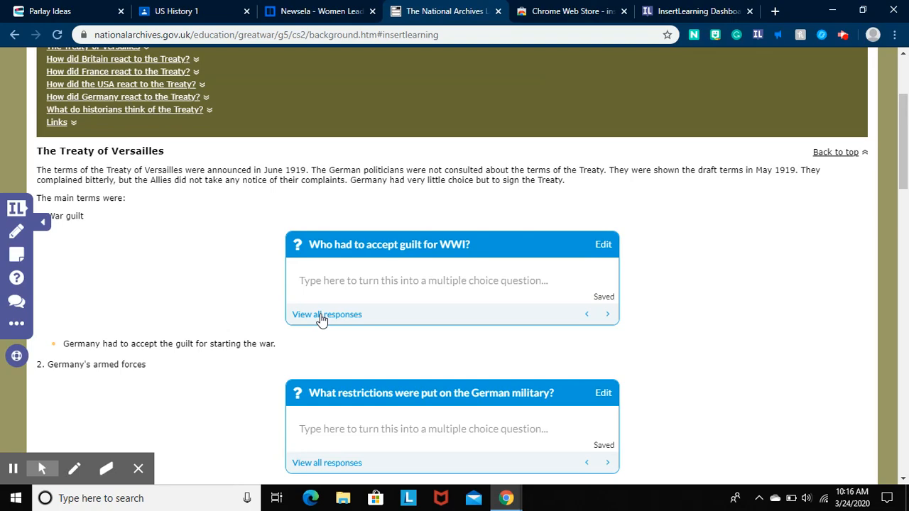
{"action": "left_click", "coordinate": [326, 314]}
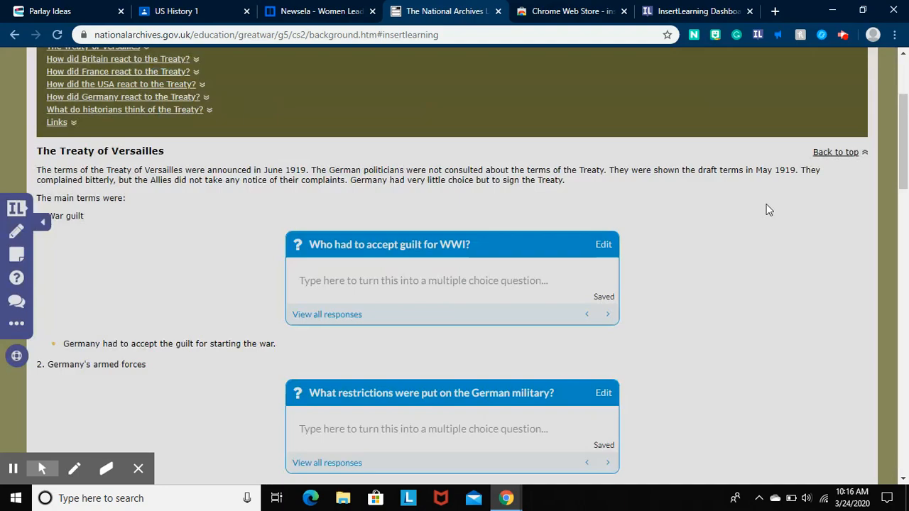
{"action": "scroll", "scroll_direction": "down", "scroll_amount": 3}
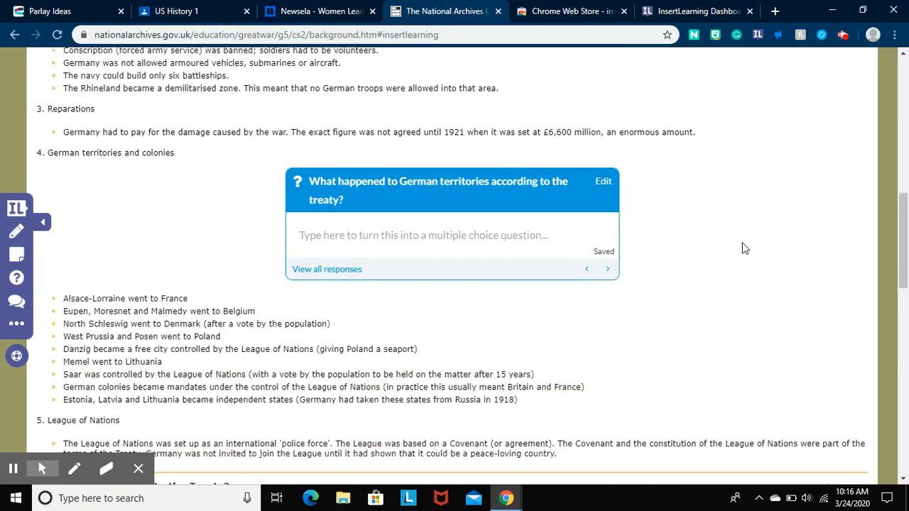
{"action": "left_click", "coordinate": [320, 12]}
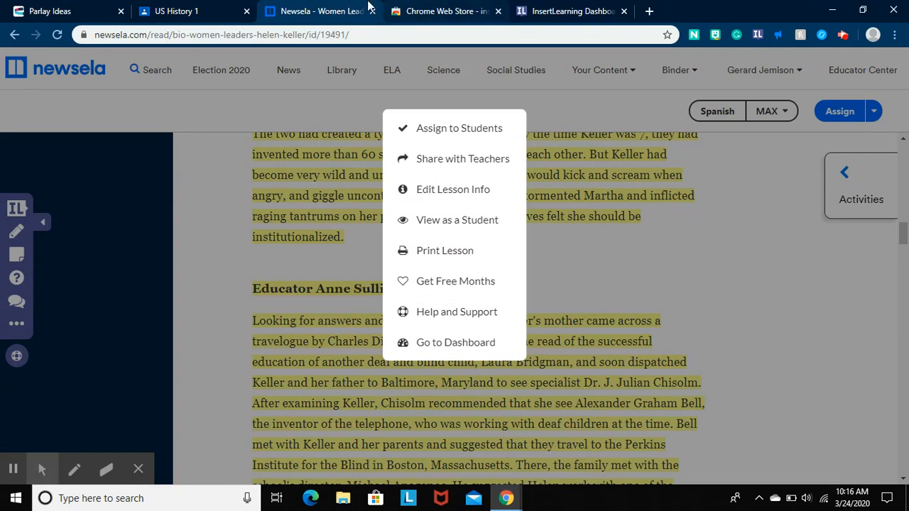
- Go to the dashboard showing the Helen Keller, coronavirus, income, virus-fears and Versailles lessons
{"action": "left_click", "coordinate": [454, 342]}
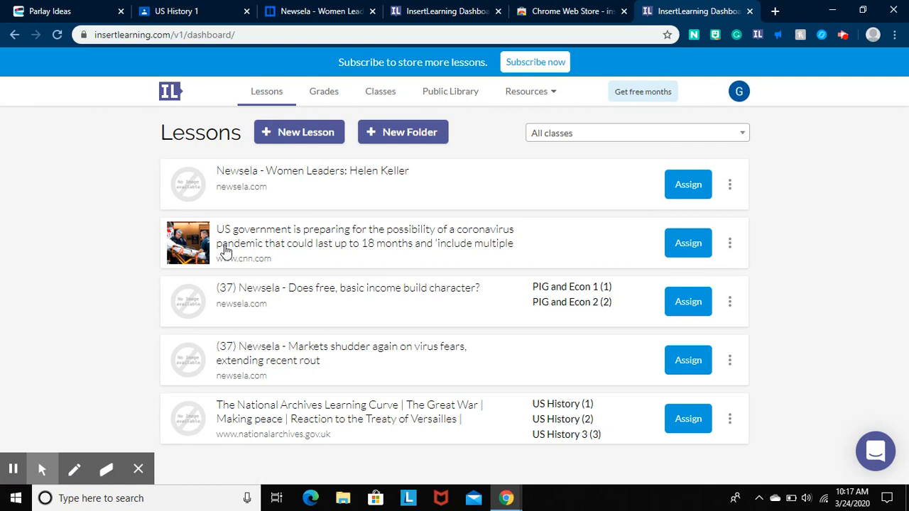
{"action": "mouse_move", "coordinate": [729, 421]}
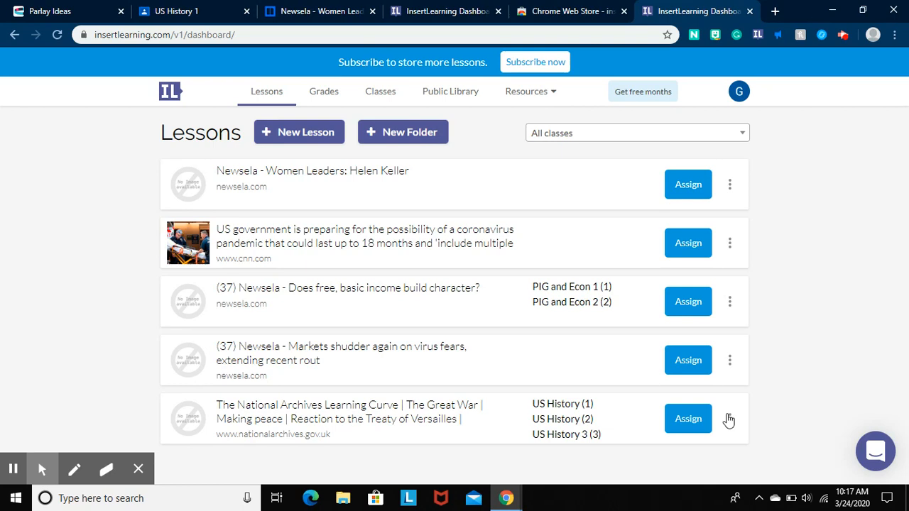
{"action": "mouse_move", "coordinate": [149, 224]}
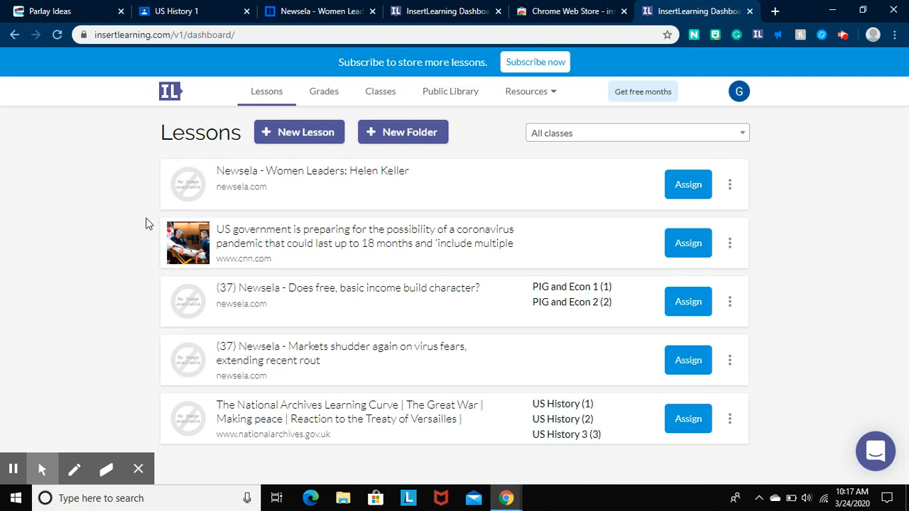
{"action": "mouse_move", "coordinate": [429, 213]}
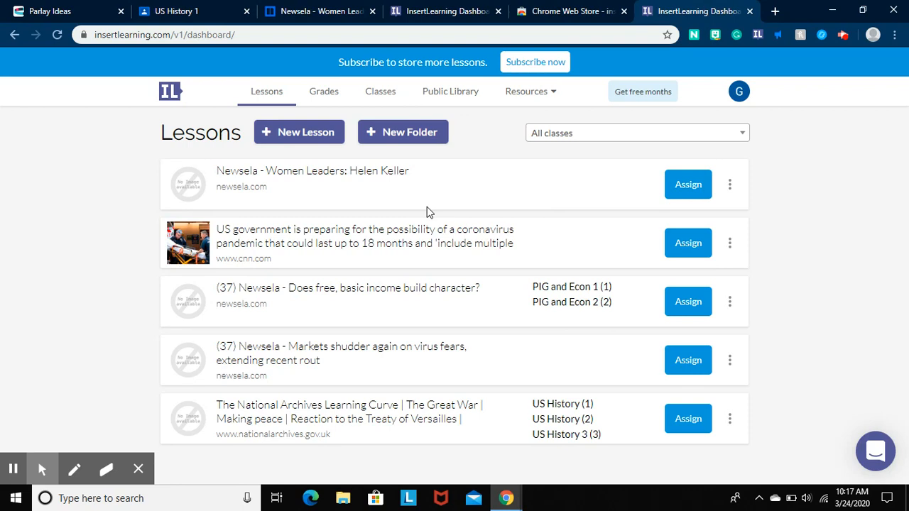
{"action": "mouse_move", "coordinate": [570, 11]}
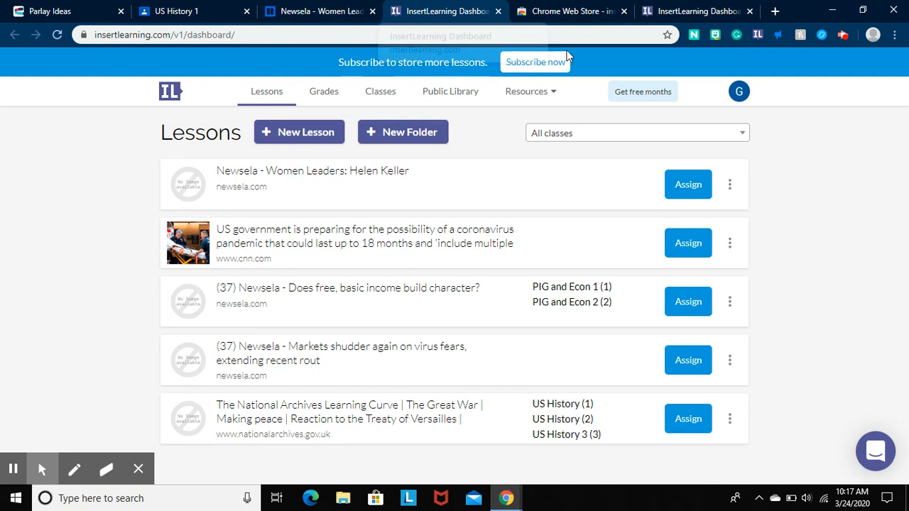
{"action": "mouse_move", "coordinate": [775, 11]}
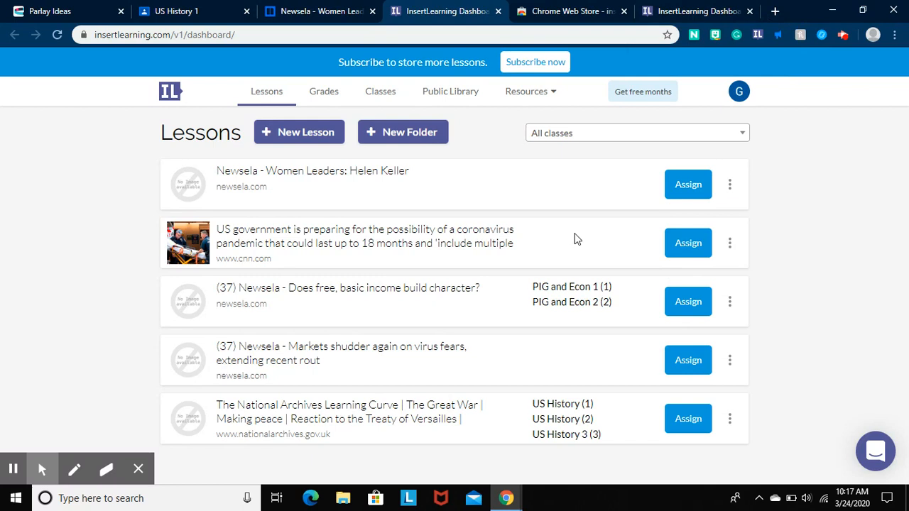
{"action": "mouse_move", "coordinate": [11, 469]}
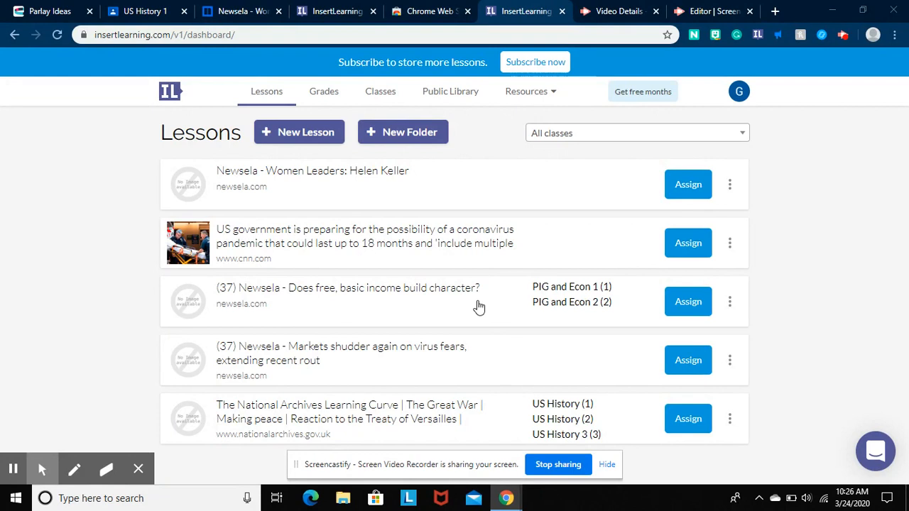
{"action": "mouse_move", "coordinate": [770, 41]}
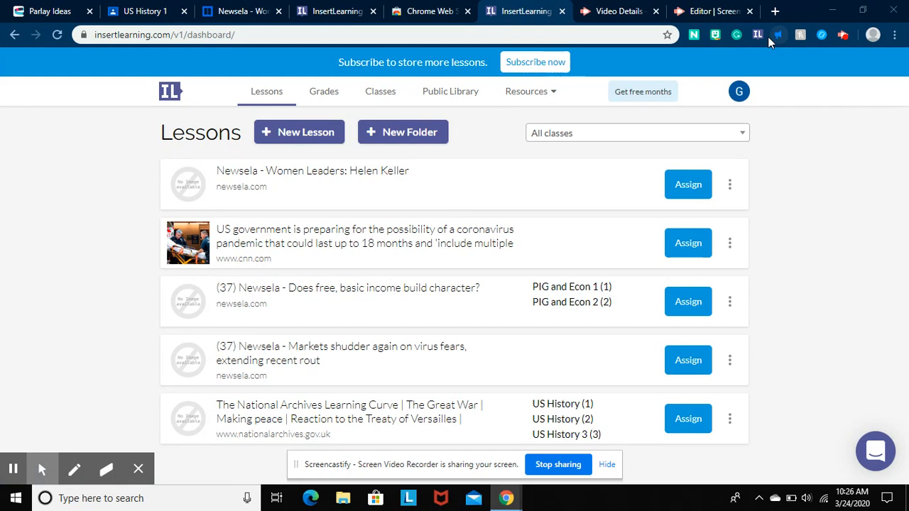
{"action": "mouse_move", "coordinate": [758, 34]}
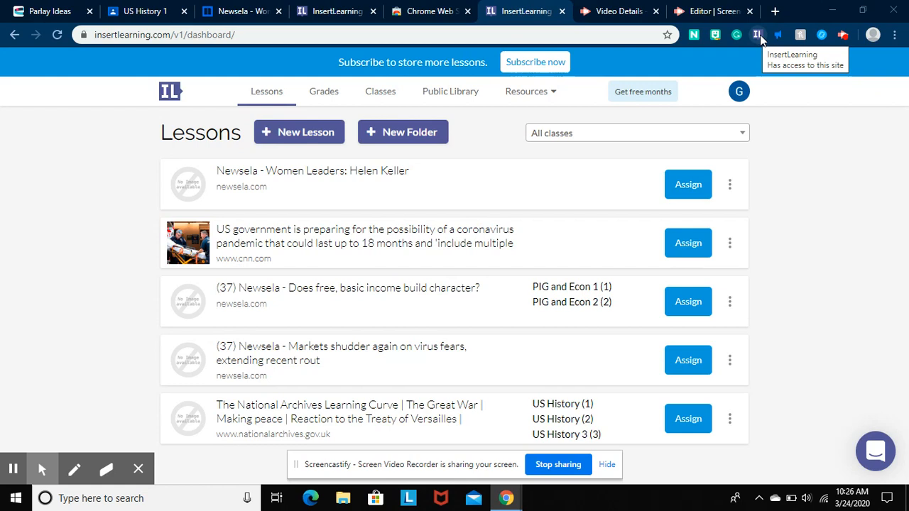
{"action": "mouse_move", "coordinate": [418, 145]}
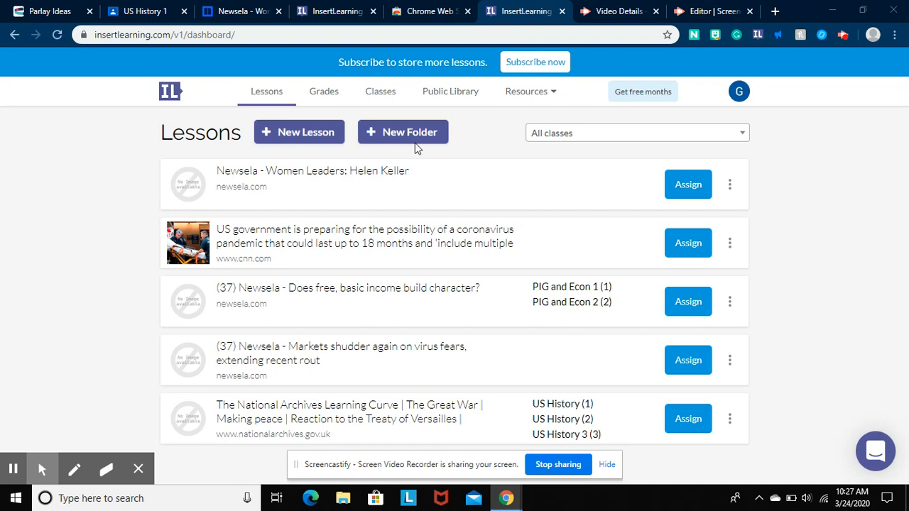
{"action": "mouse_move", "coordinate": [759, 34]}
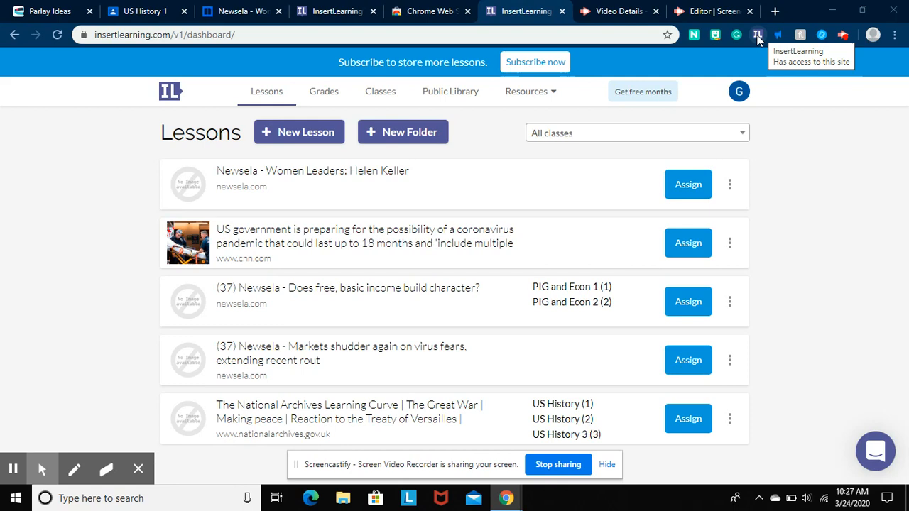
{"action": "mouse_move", "coordinate": [616, 208]}
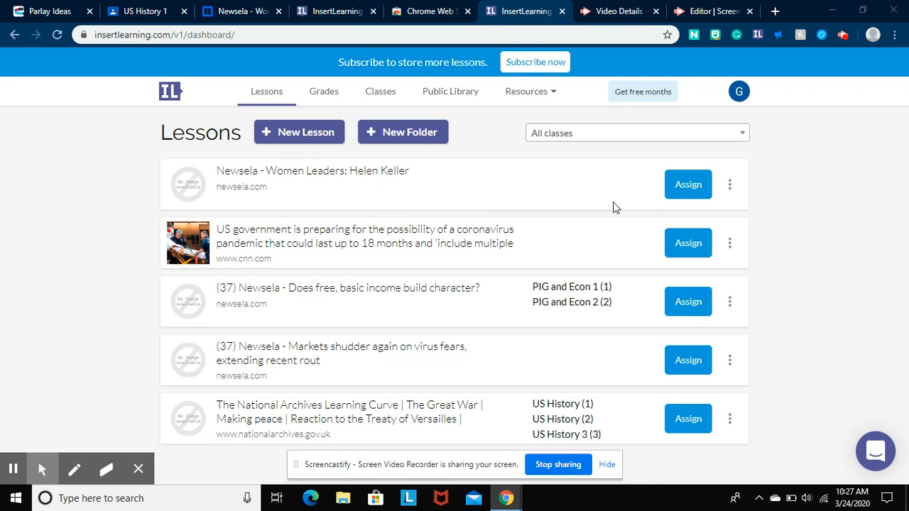
{"action": "mouse_move", "coordinate": [495, 283]}
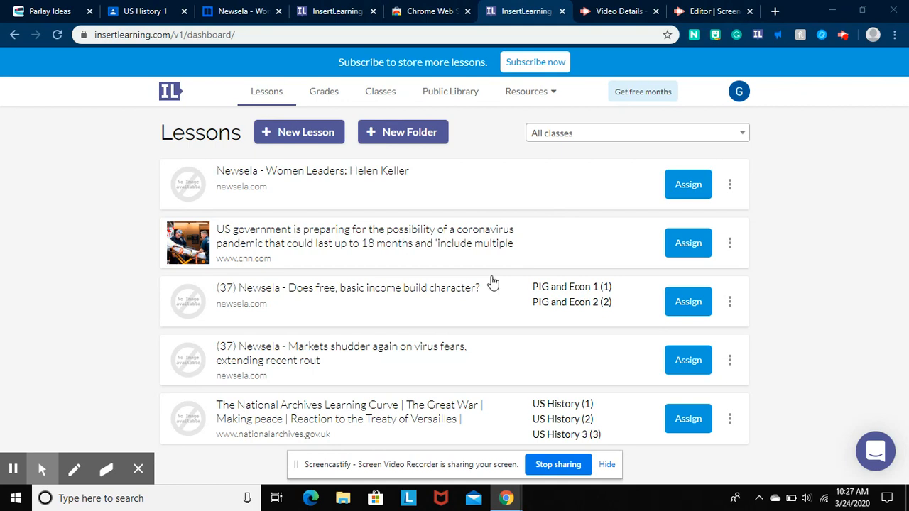
{"action": "mouse_move", "coordinate": [816, 225]}
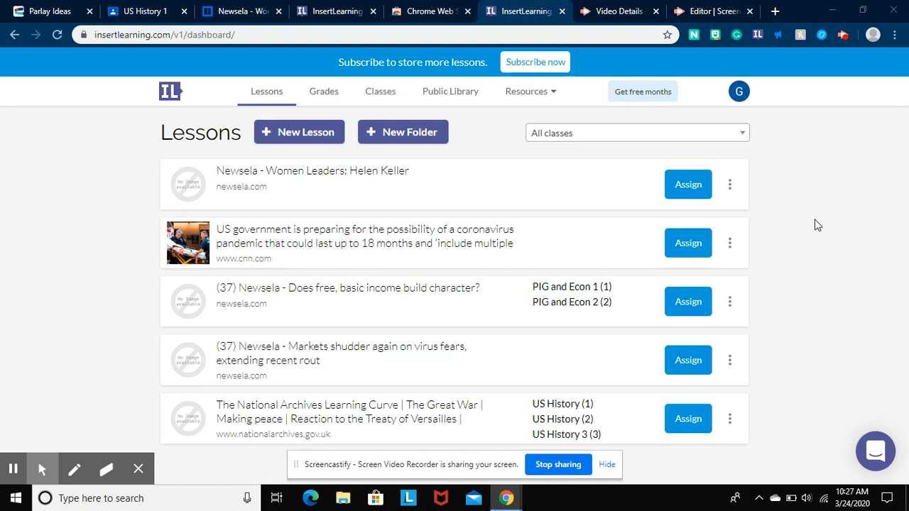